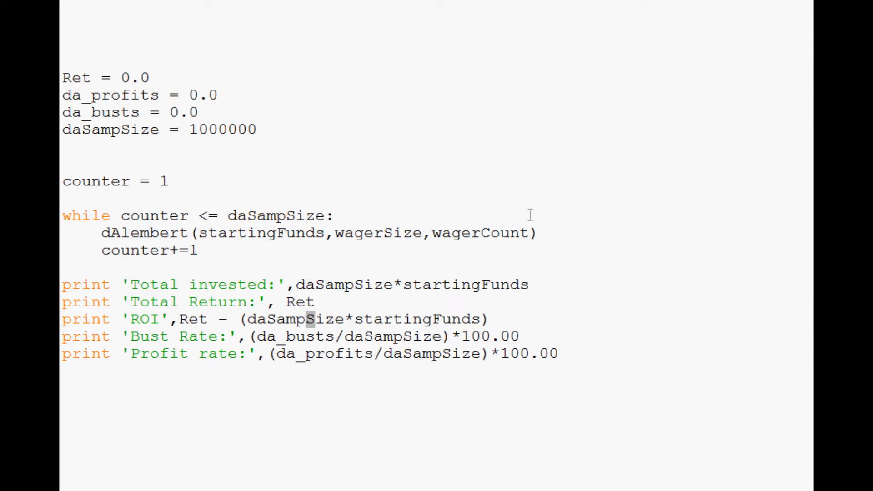
Move the lower_bust through wagerCount setup lines down above the Ret and count tallies
left_click(354, 216)
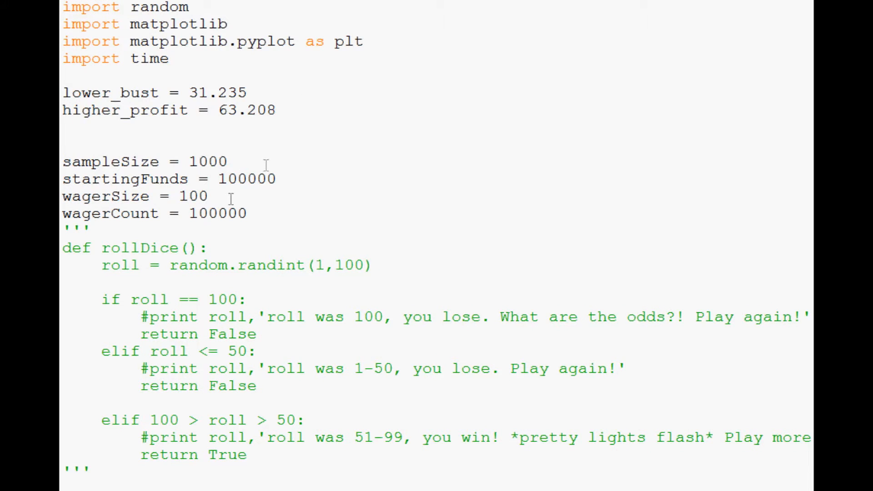
left_click_drag(62, 92, 246, 213)
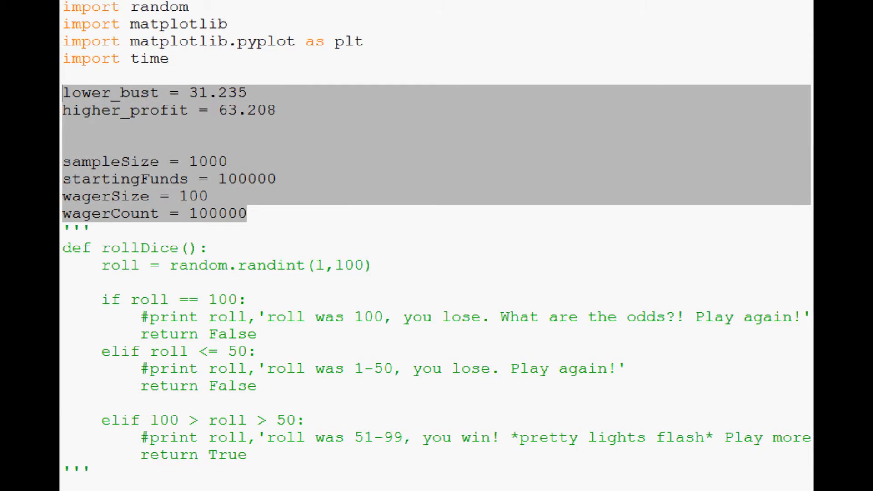
scroll("down", 3)
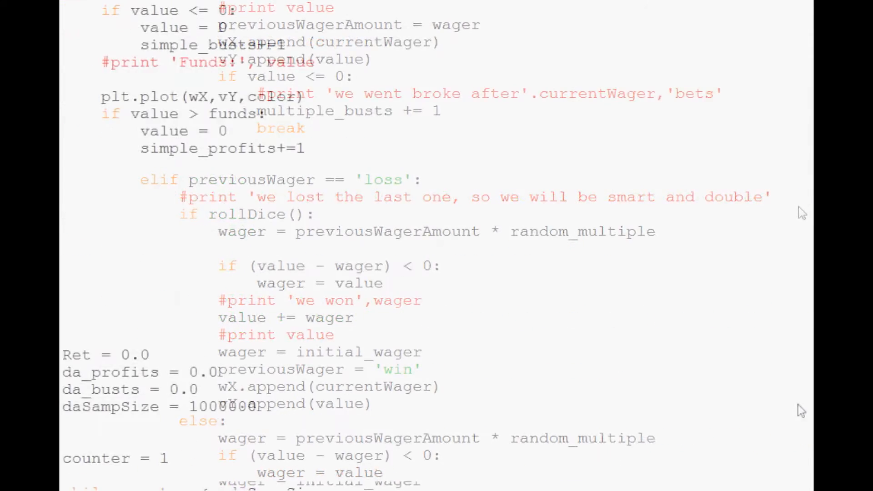
scroll("down", 3)
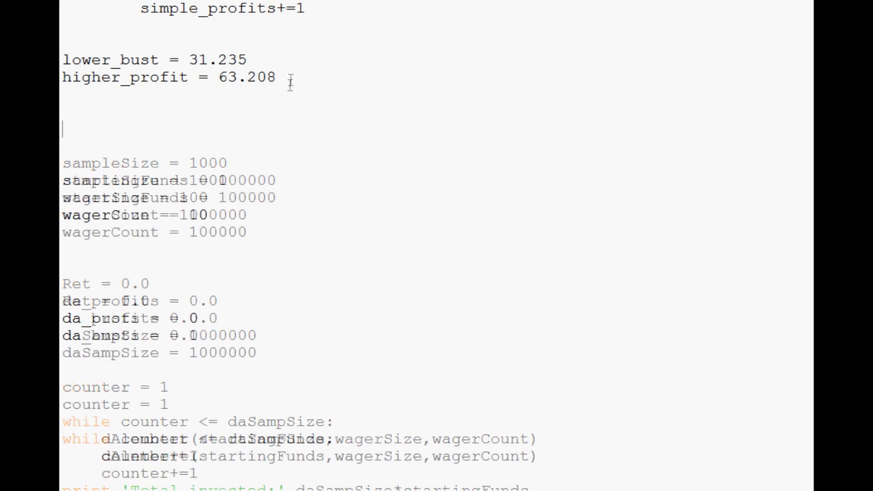
scroll("down", 3)
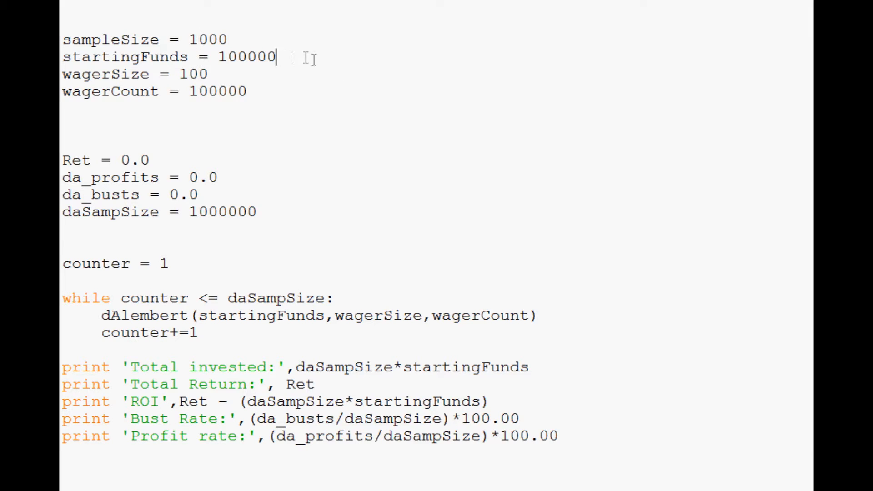
Separate startingFunds from wagerSize with blank lines and remove the blanks before Ret
key("enter")
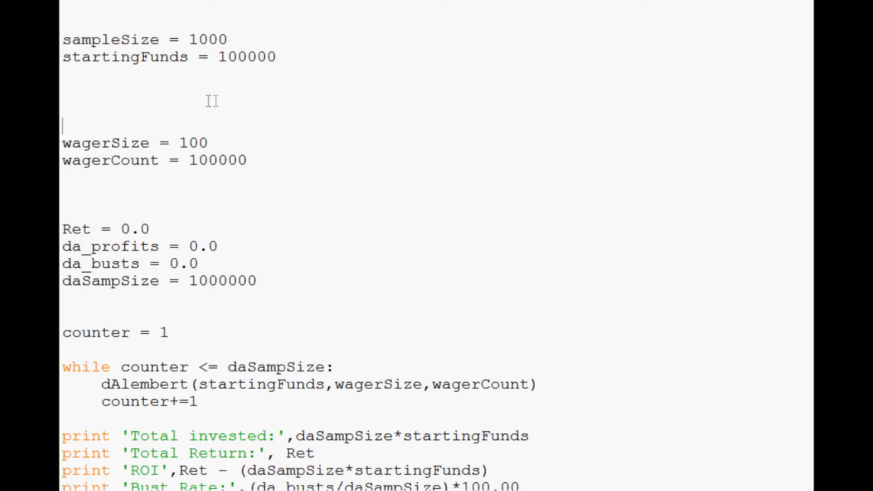
double_click(193, 143)
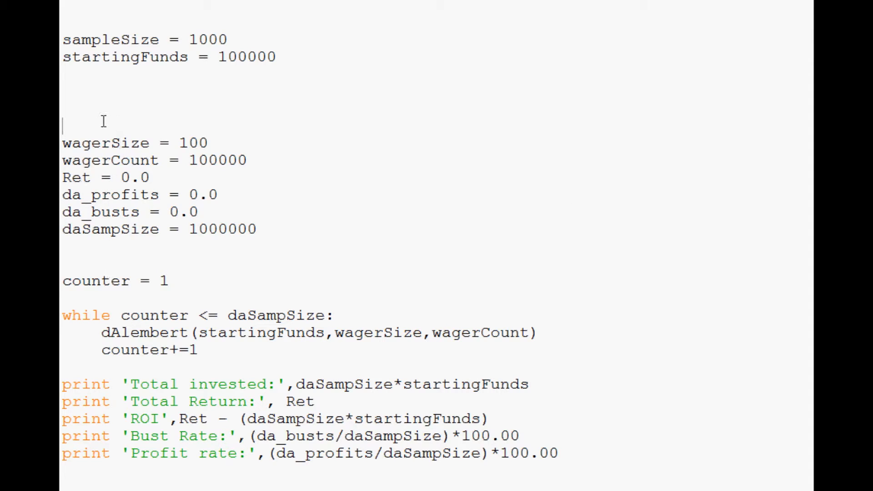
Add 'while True:' above wagerSize and indent everything through the final prints inside it
type("while")
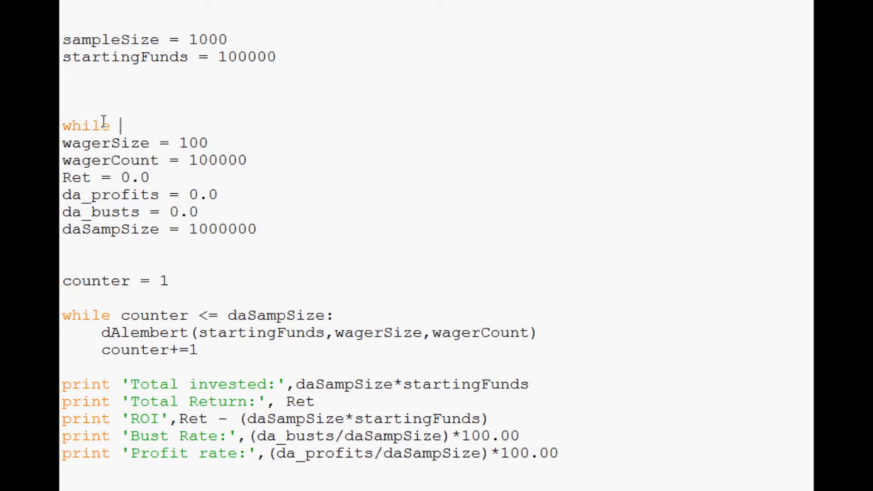
type("True:")
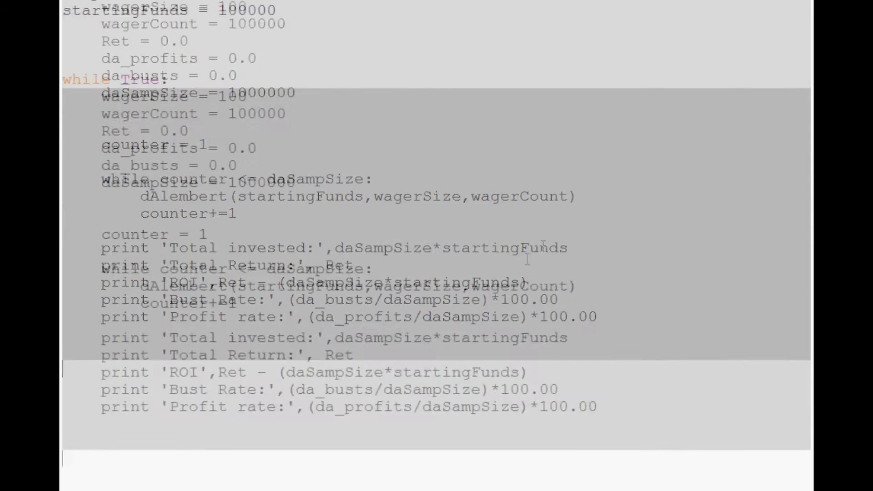
scroll("up", 3)
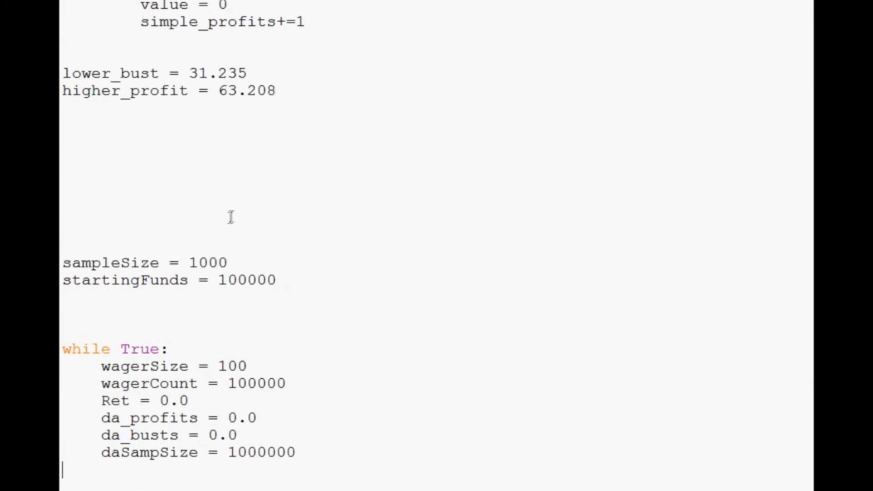
scroll("down", 3)
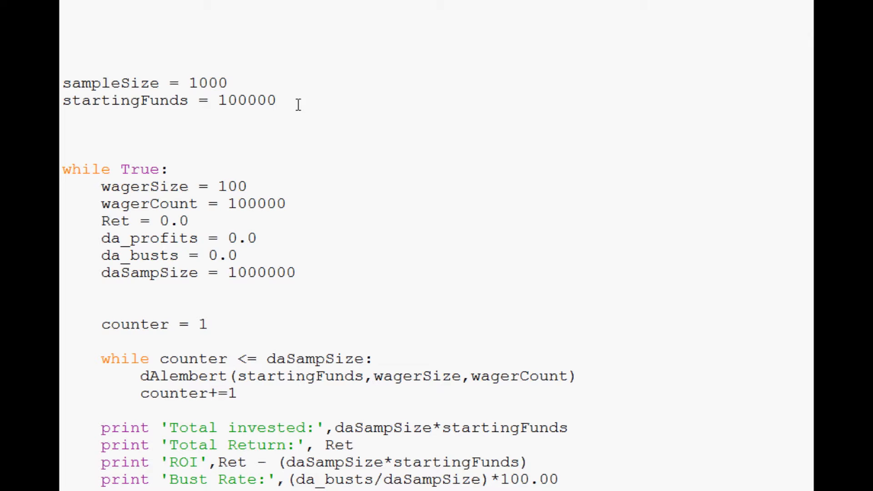
scroll("down", 3)
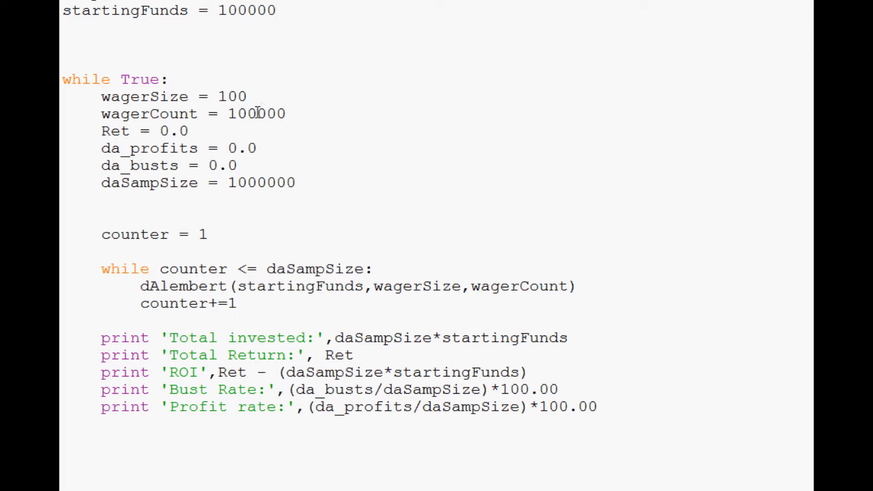
double_click(270, 113)
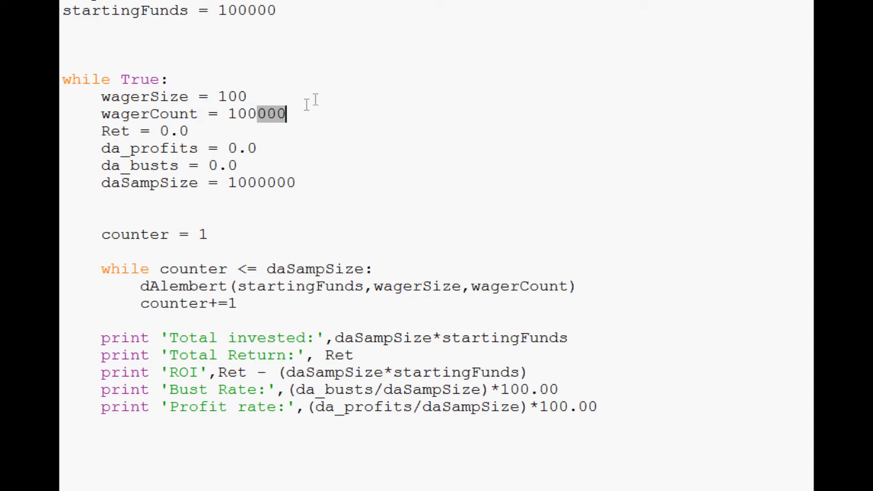
left_click(283, 114)
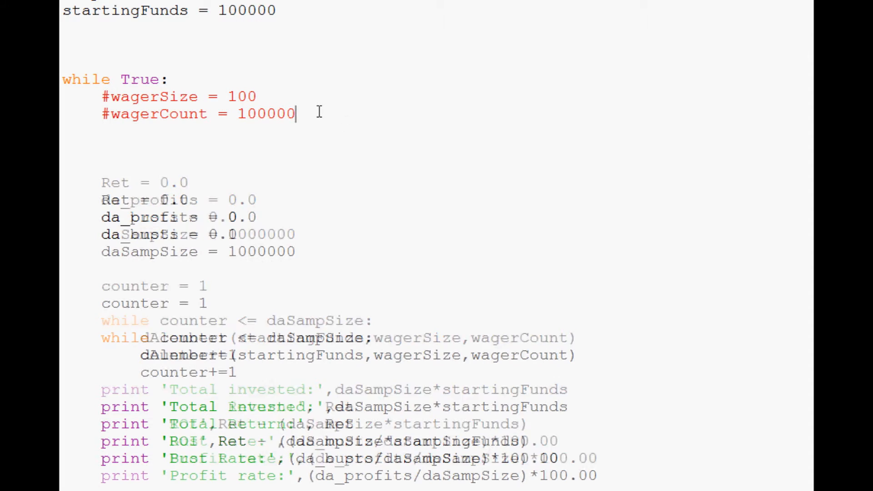
Set wagerSize = random.uniform(1.0,1000.00) and cut startingFunds to 10000
type("wagerSize = random.")
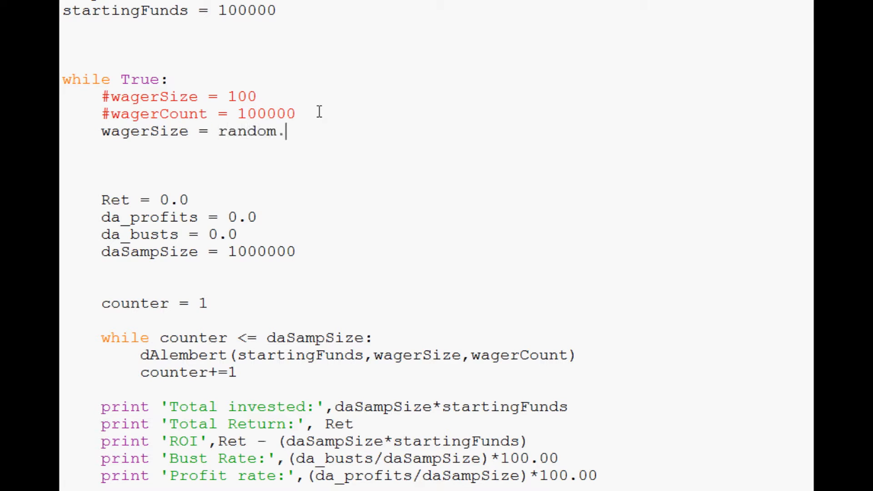
type("uniform()")
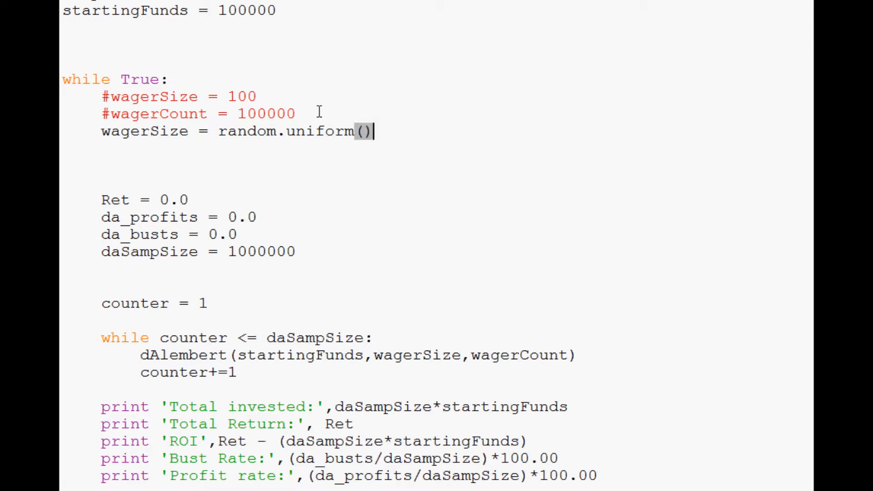
type("1.0,")
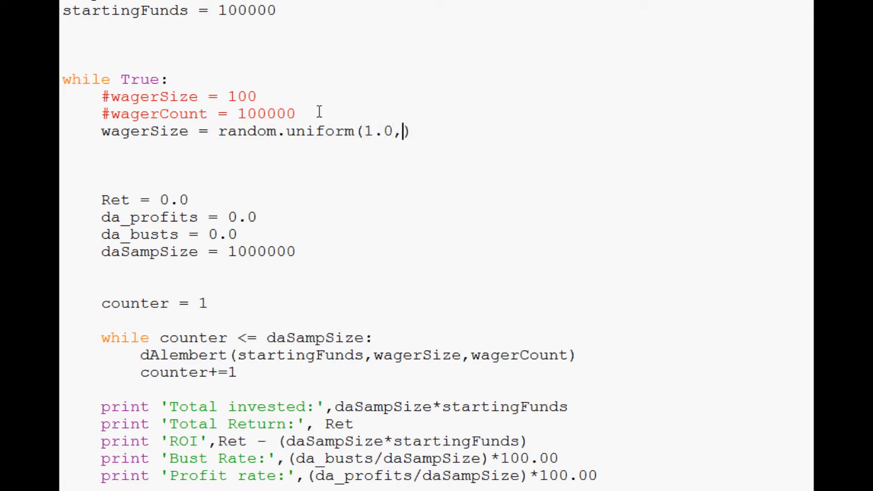
type("100.00")
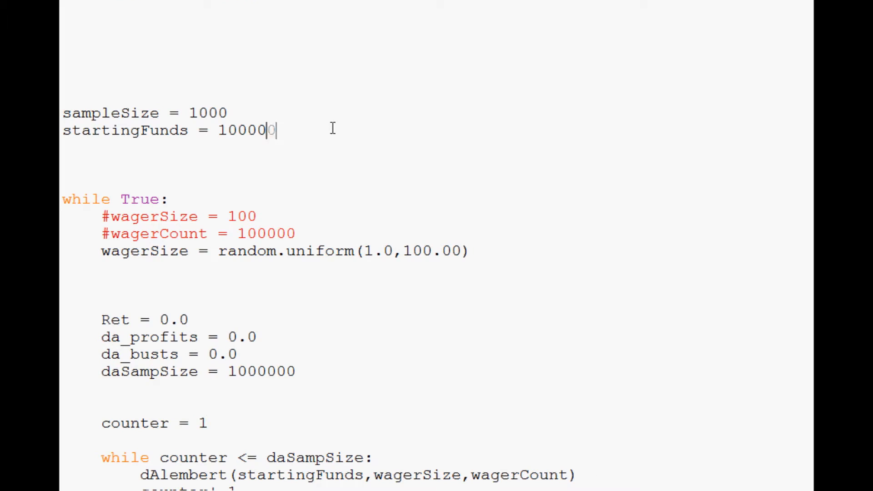
key("Backspace")
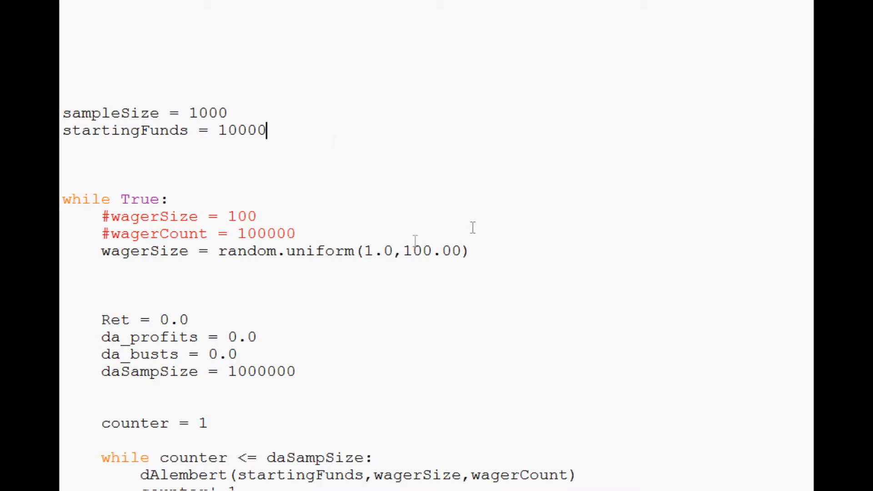
double_click(415, 251)
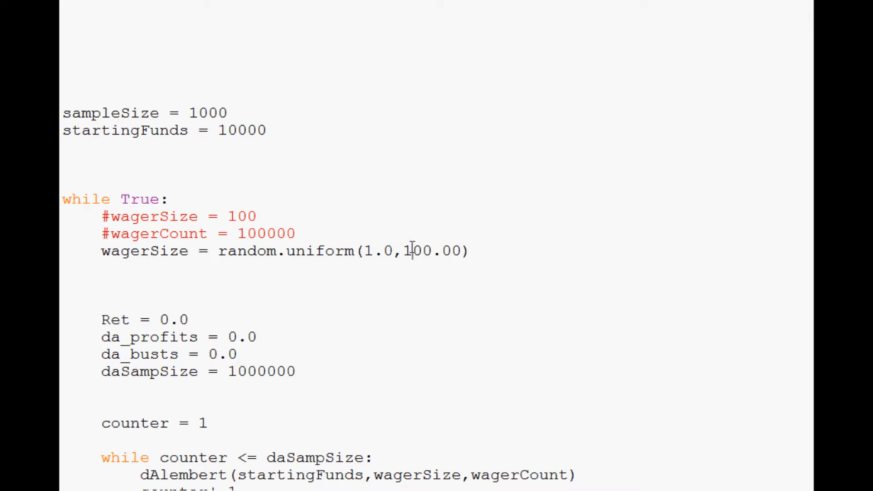
mouse_move(421, 210)
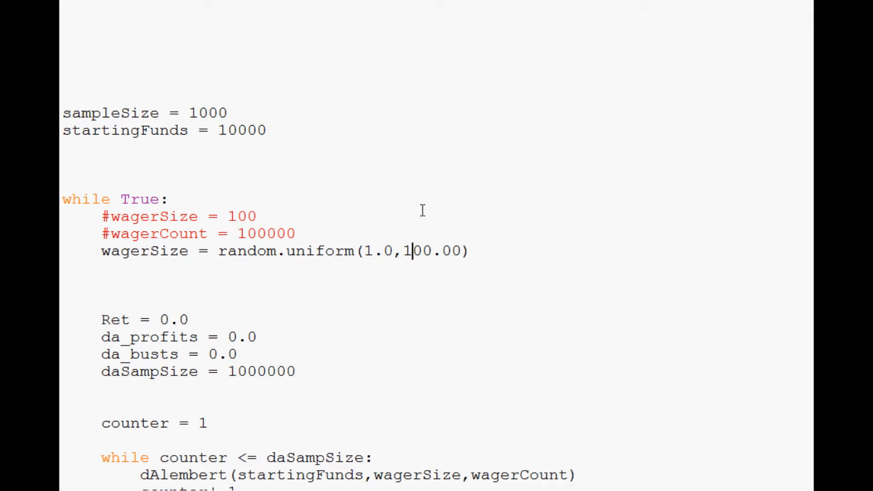
type("0")
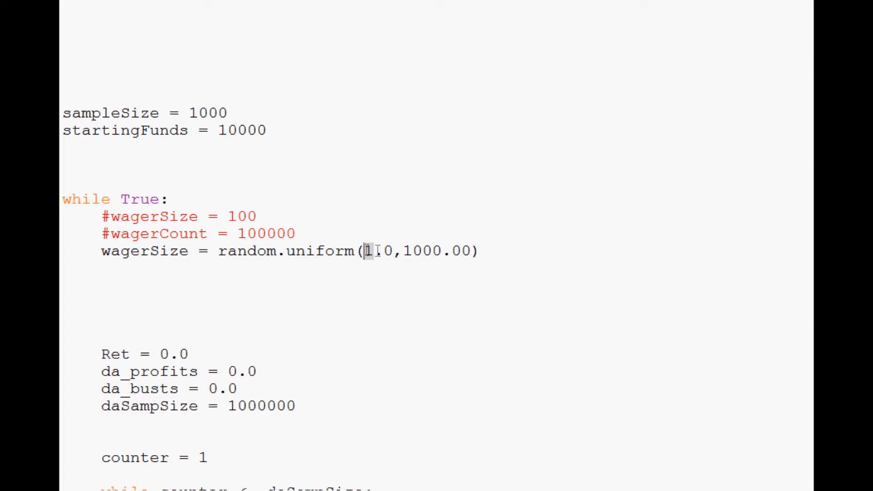
type(".")
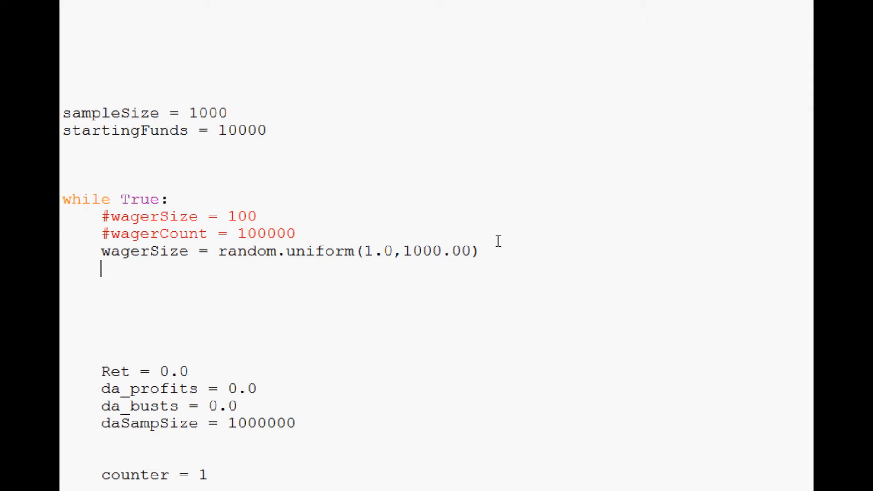
Set wagerCount = random.uniform(10.0,10000) and remove the extra blank lines below it
type("wagerCount")
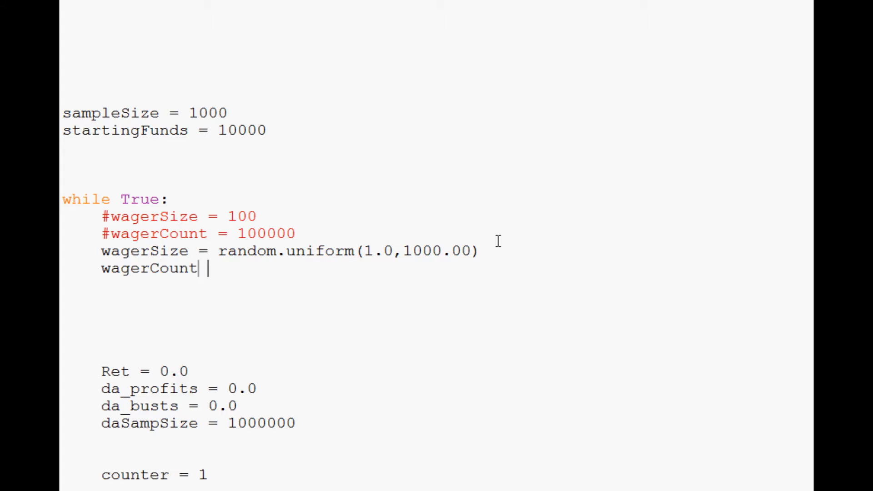
type("= random.uniform(")
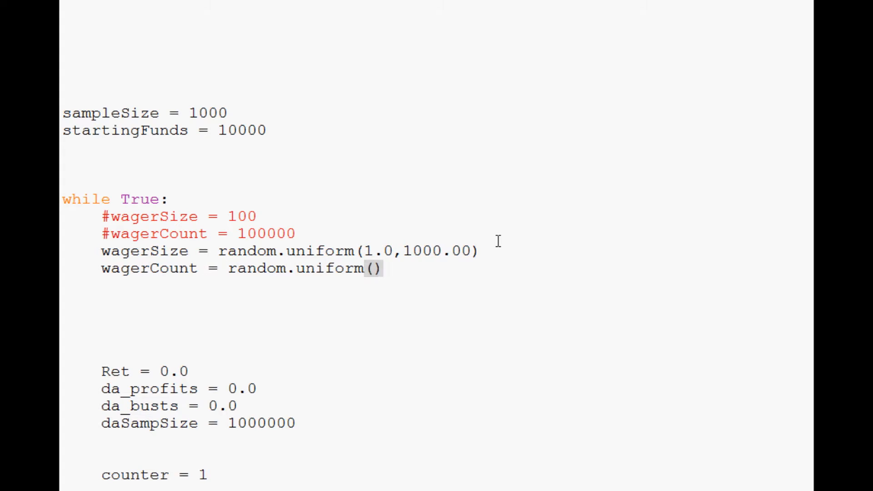
type("1")
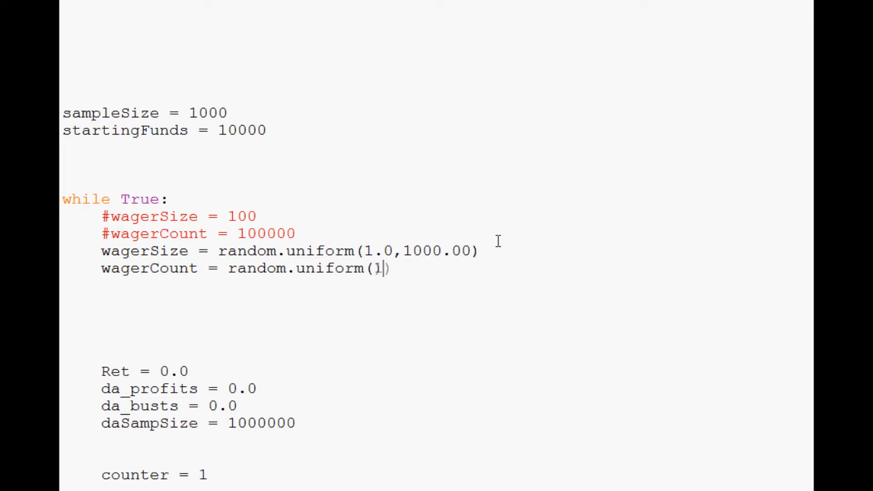
type(".0,")
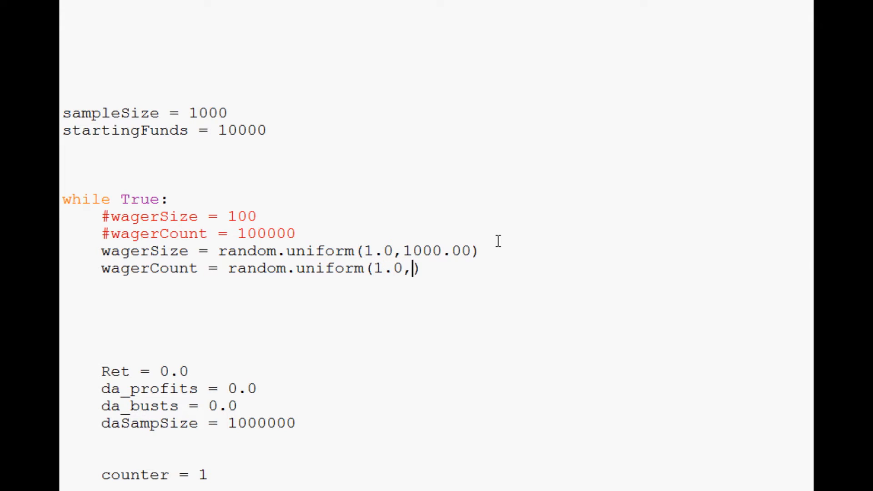
type("100")
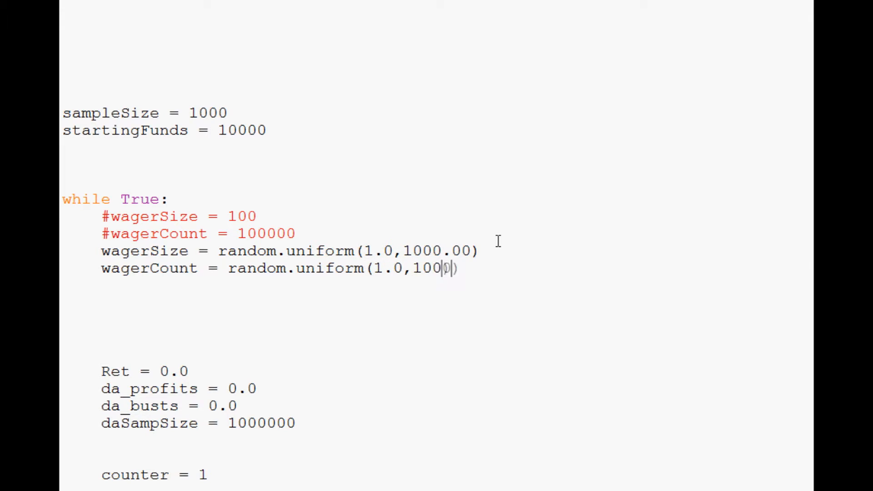
type("00")
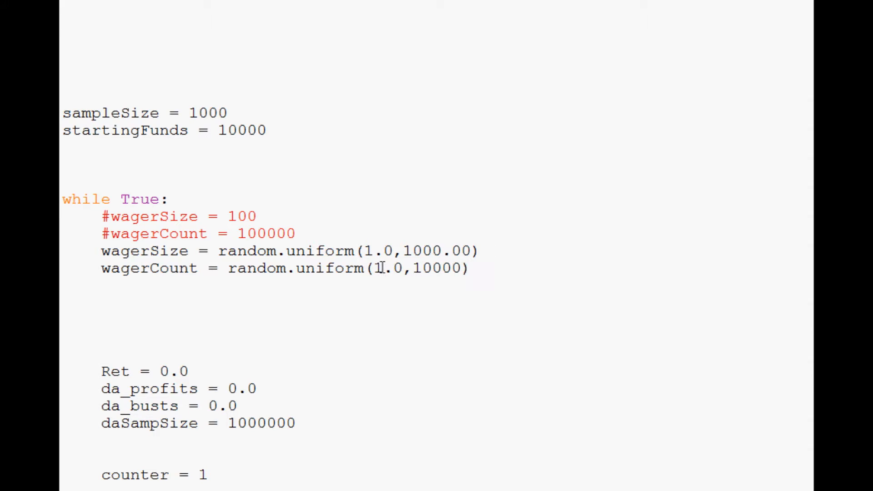
left_click(374, 267)
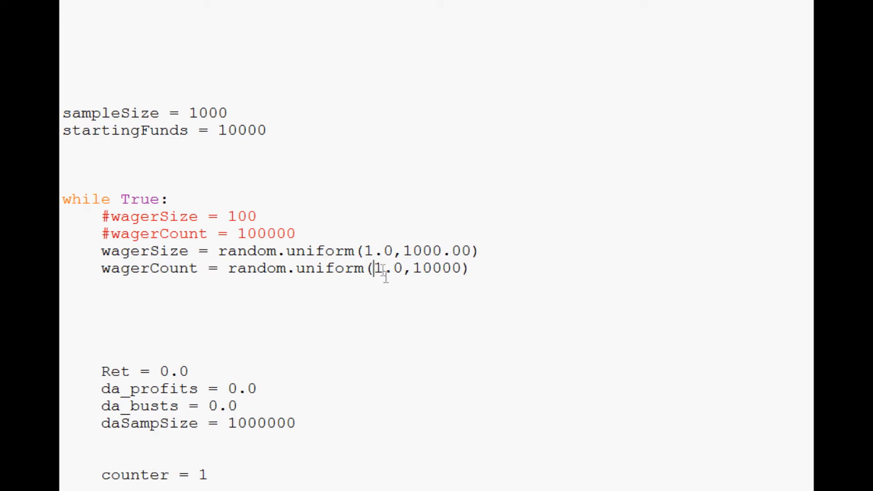
type("0")
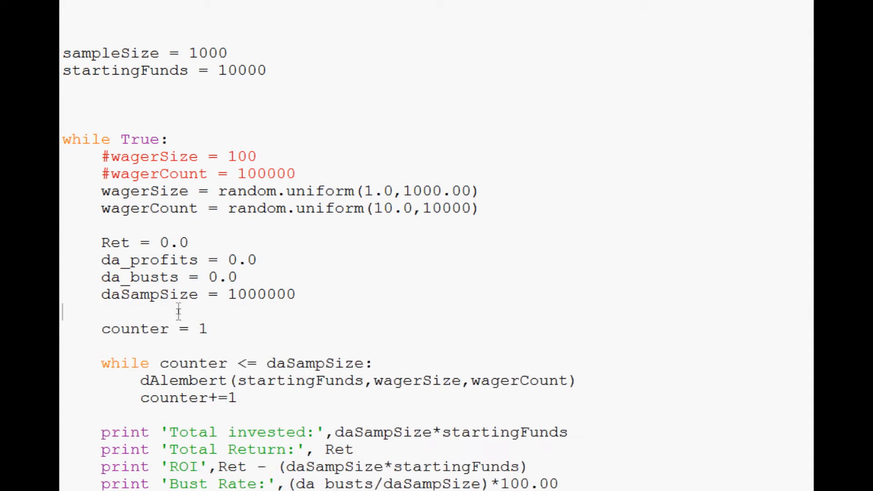
Compute ROI = Ret - (daSampSize*startingFunds) after the loop and cut daSampSize to 10000
scroll("down", 3)
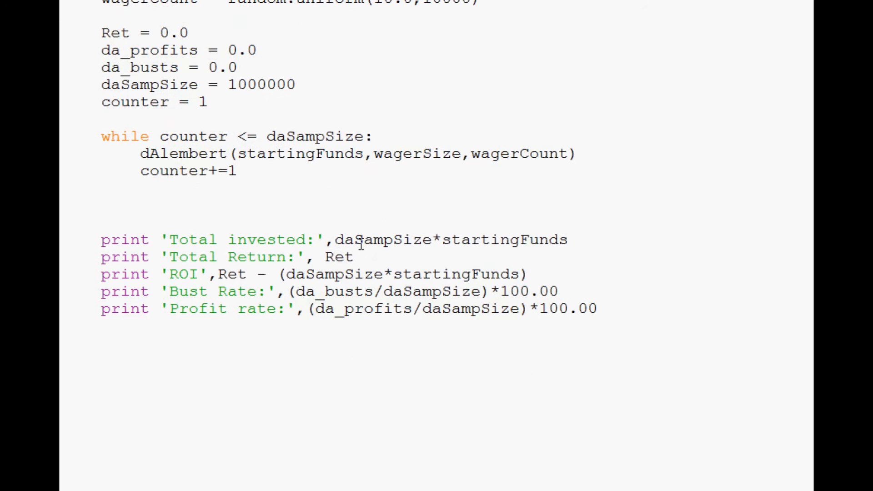
type("roi")
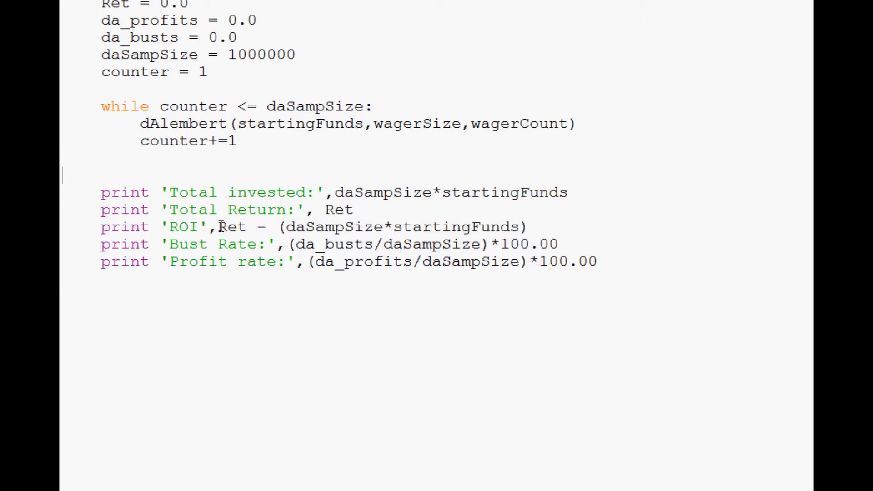
left_click_drag(219, 227, 527, 227)
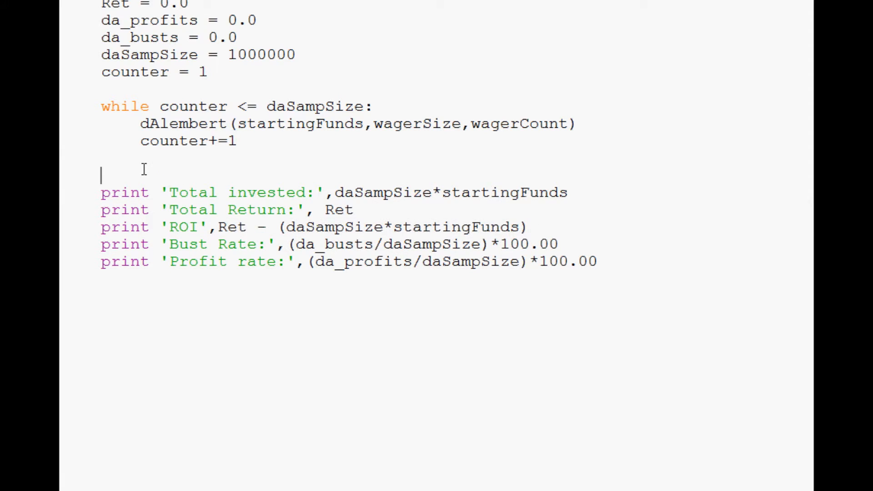
type("ROI = Ret - (daSampSize*startingFunds)")
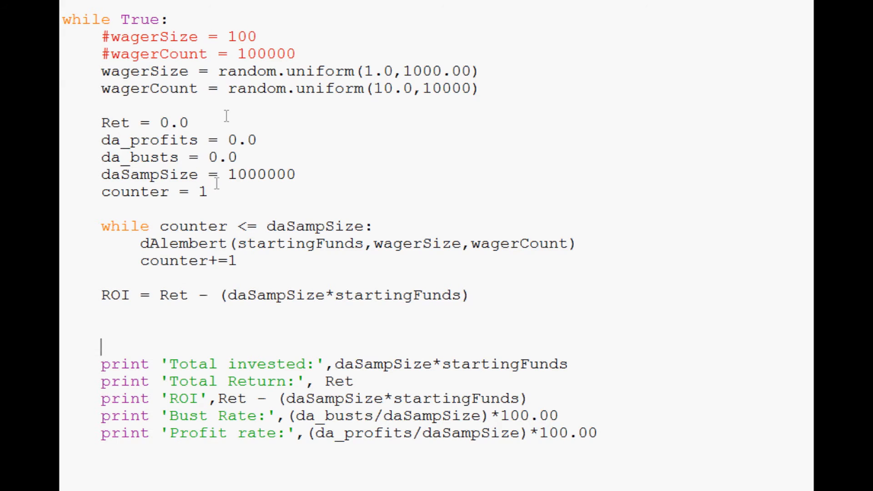
scroll("down", 3)
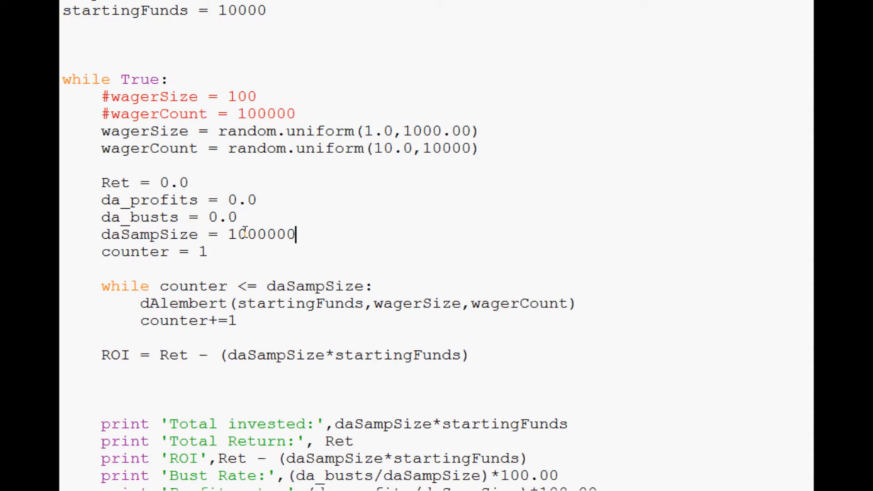
key("BackSpace")
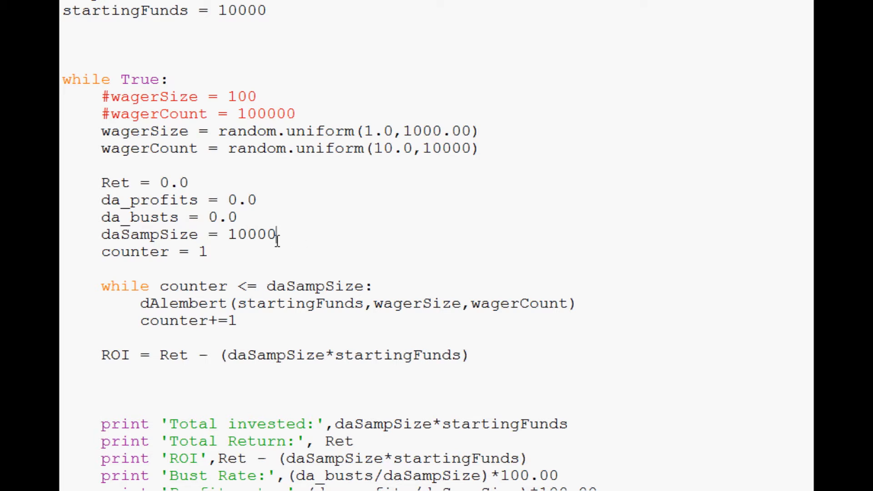
mouse_move(265, 206)
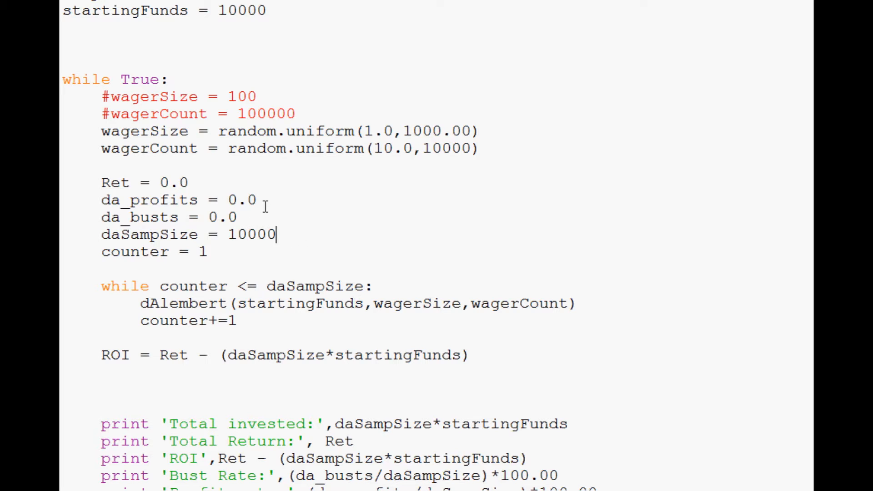
scroll("down", 3)
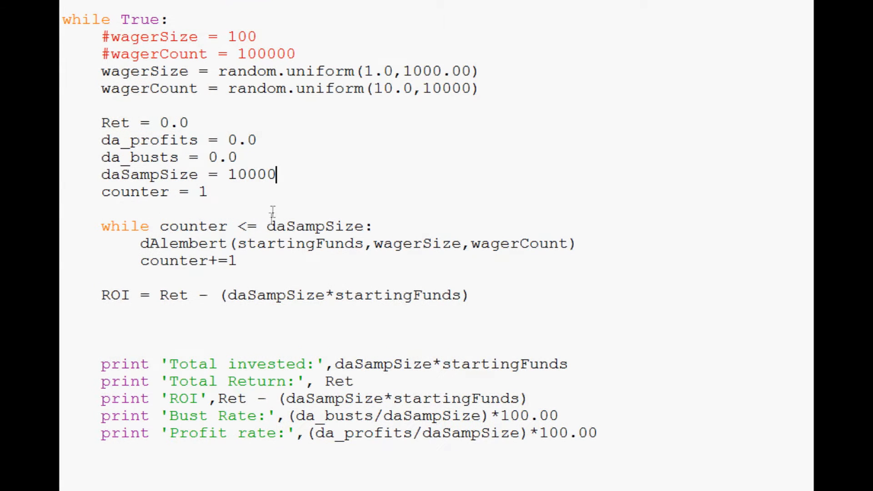
mouse_move(270, 197)
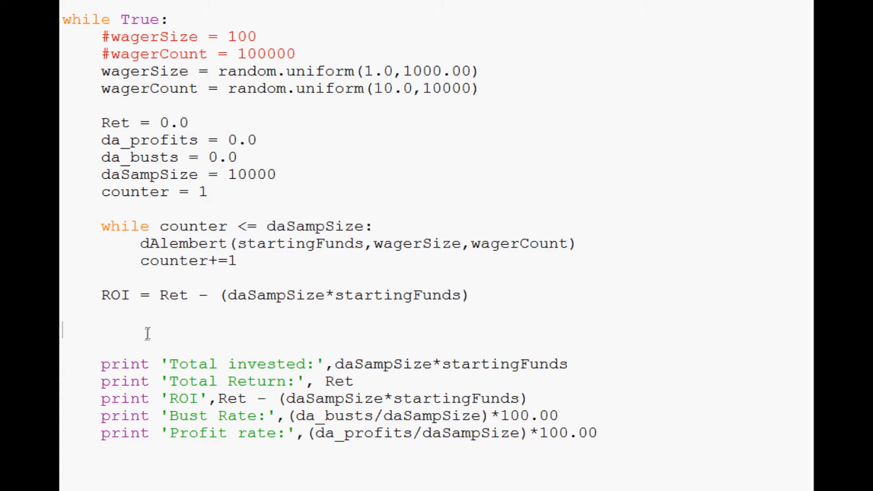
scroll("down", 3)
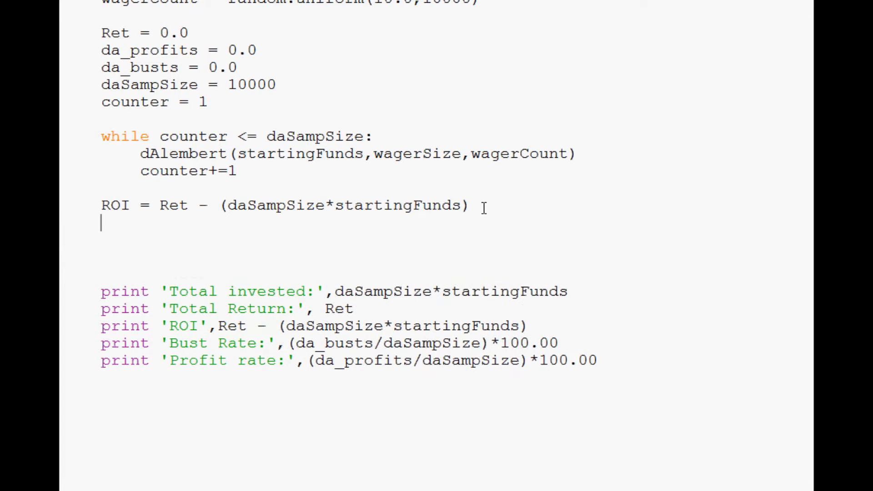
Add totalInvested = daSampSize*startingFunds and run the script
type("totalInvested")
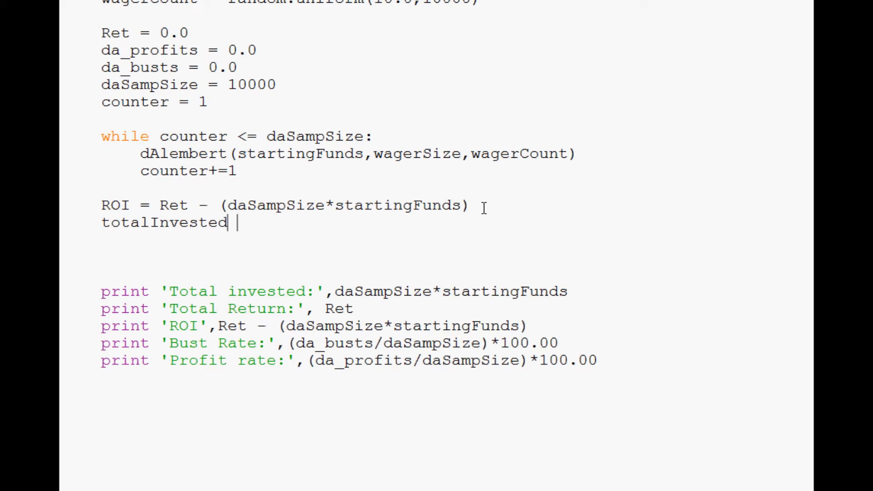
type("= daSampSize*startingFunds")
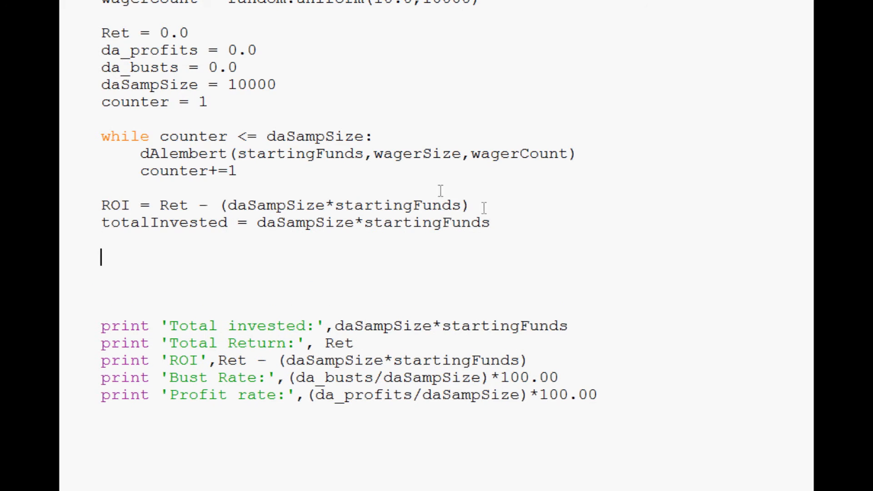
double_click(165, 222)
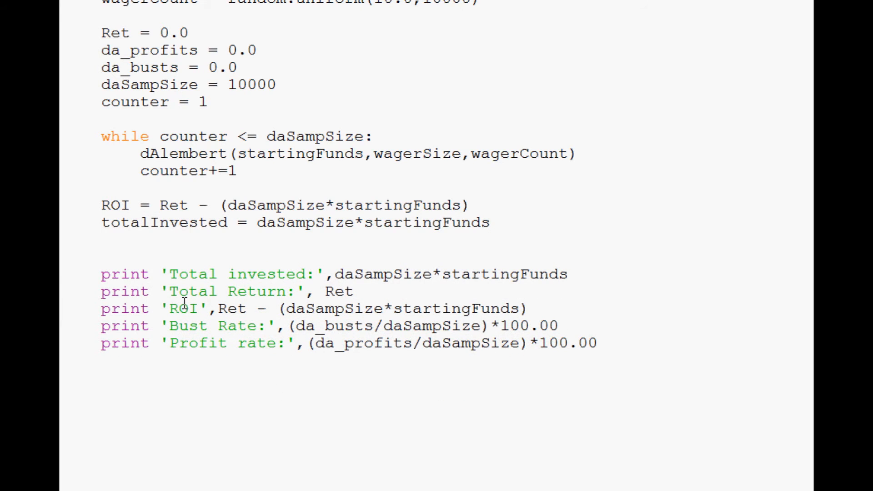
left_click(102, 256)
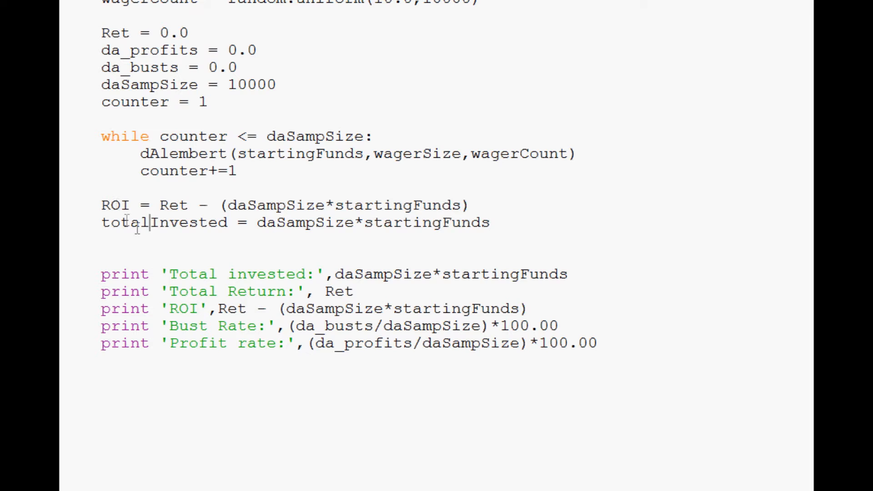
mouse_move(270, 193)
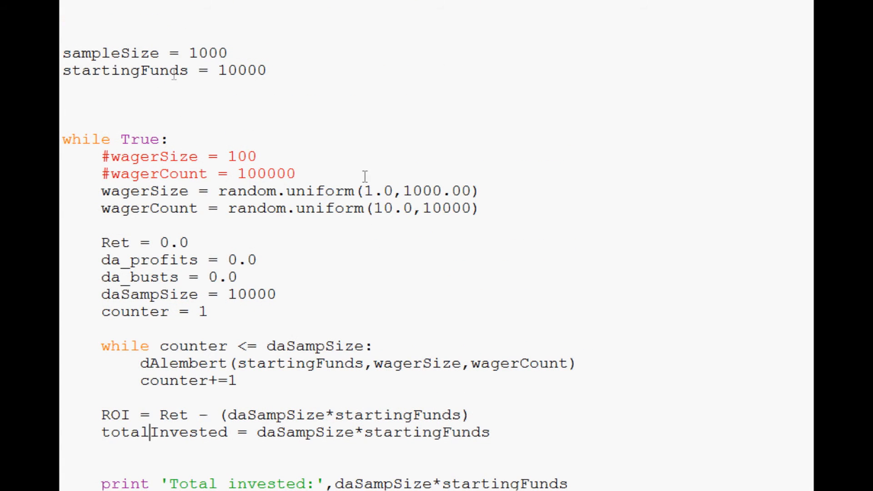
scroll("down", 3)
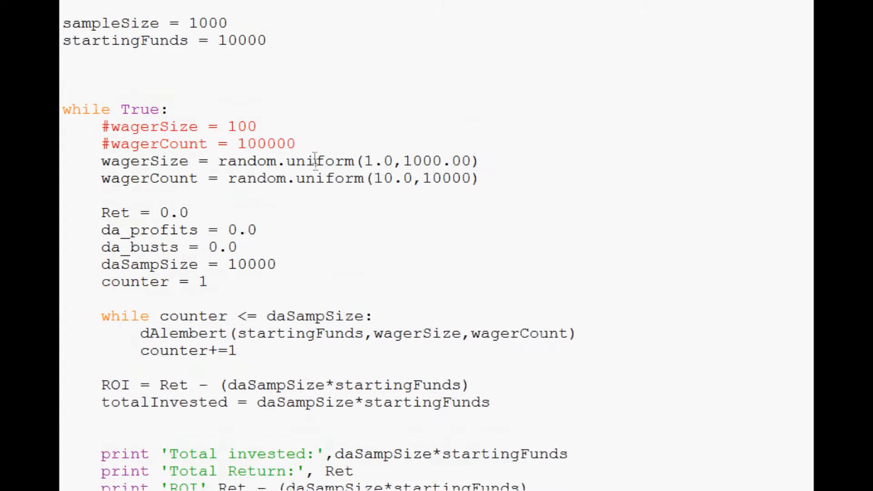
scroll("down", 3)
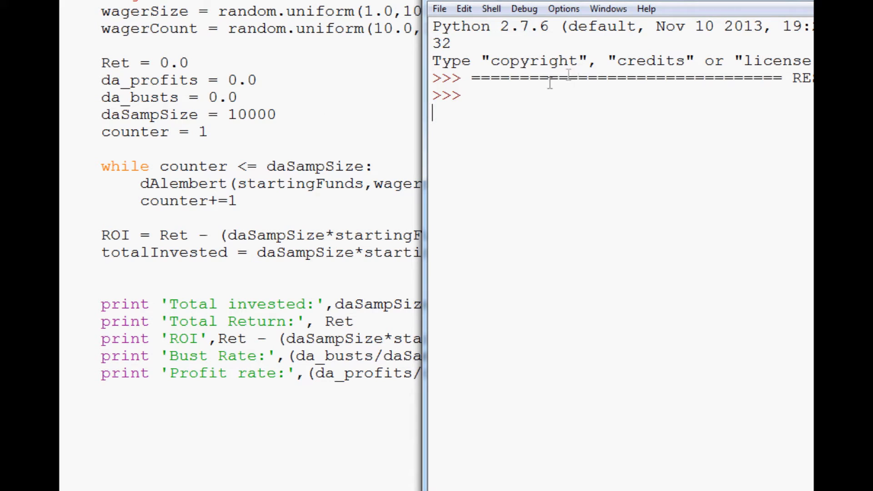
Print an underscore separator above the stats, run the script and review the result blocks
key("F5")
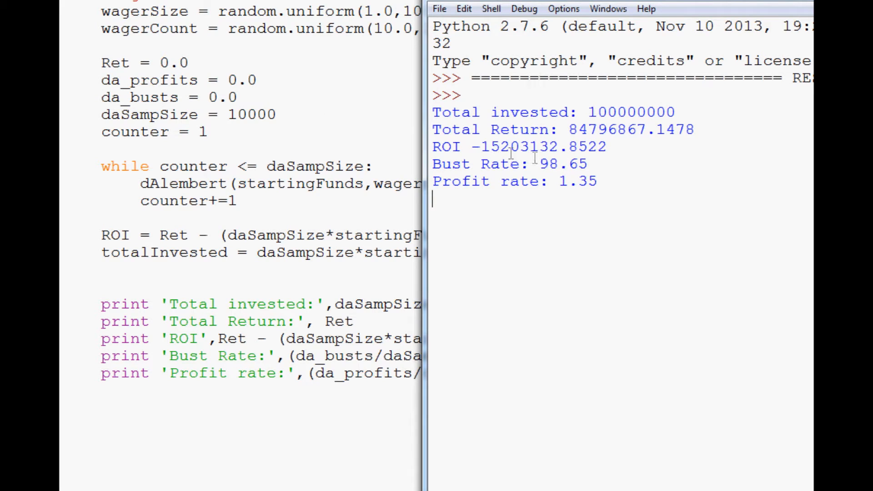
double_click(548, 147)
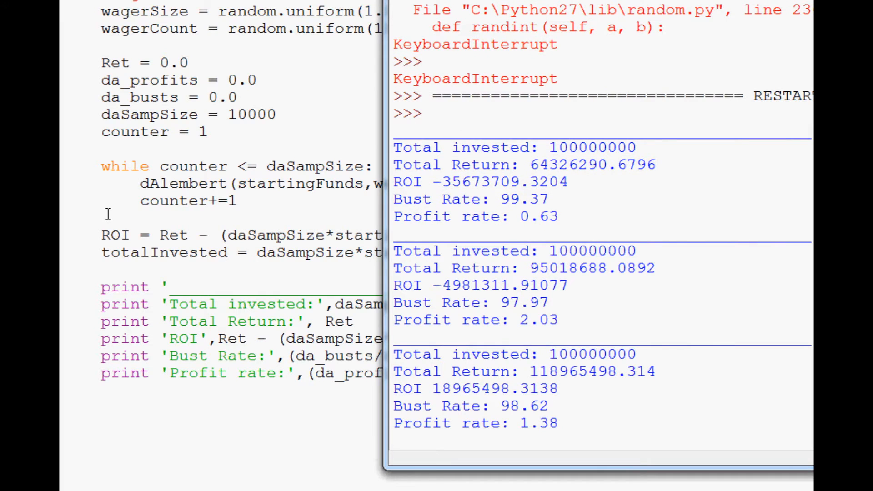
mouse_move(480, 386)
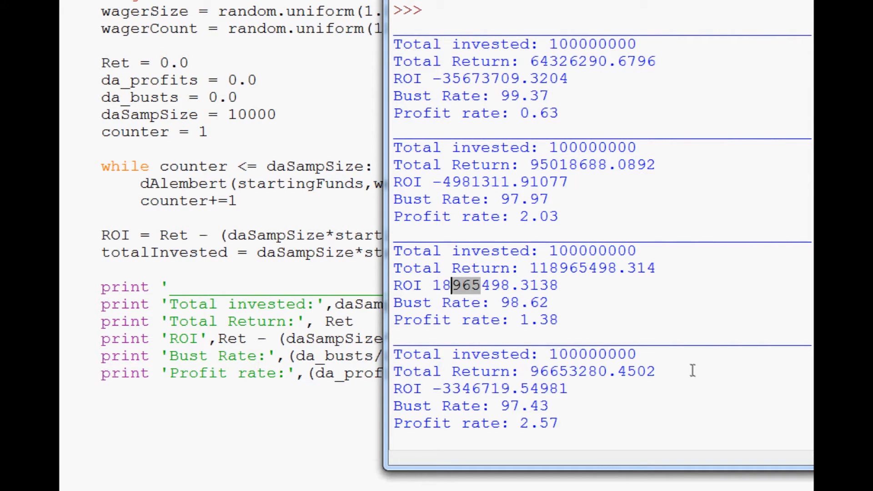
mouse_move(569, 251)
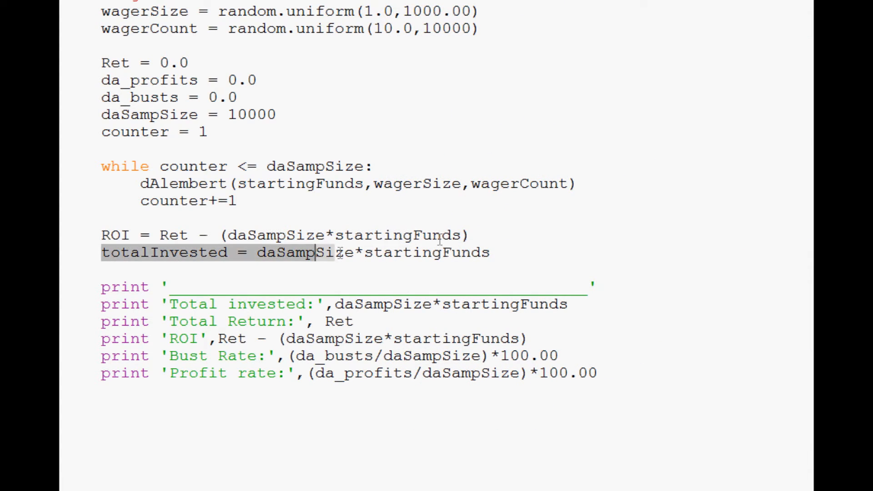
Compute percentROI = (ROI/totalInvested)*100.00
key("enter")
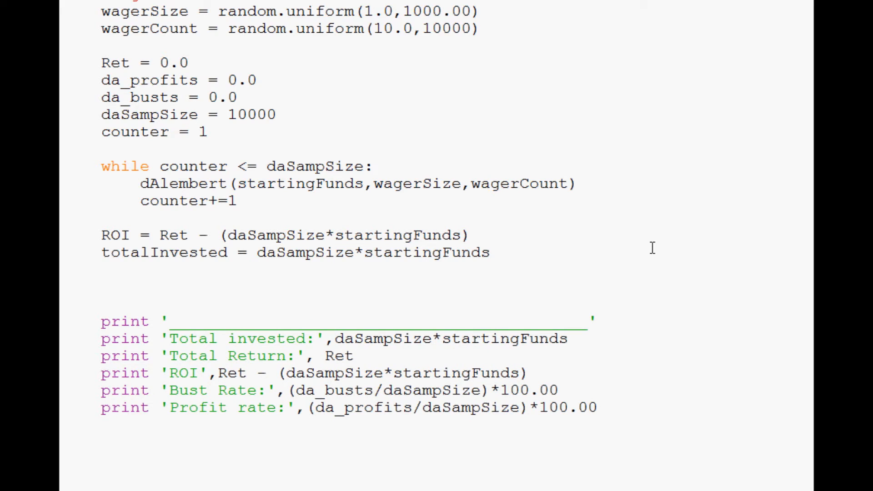
type("percent")
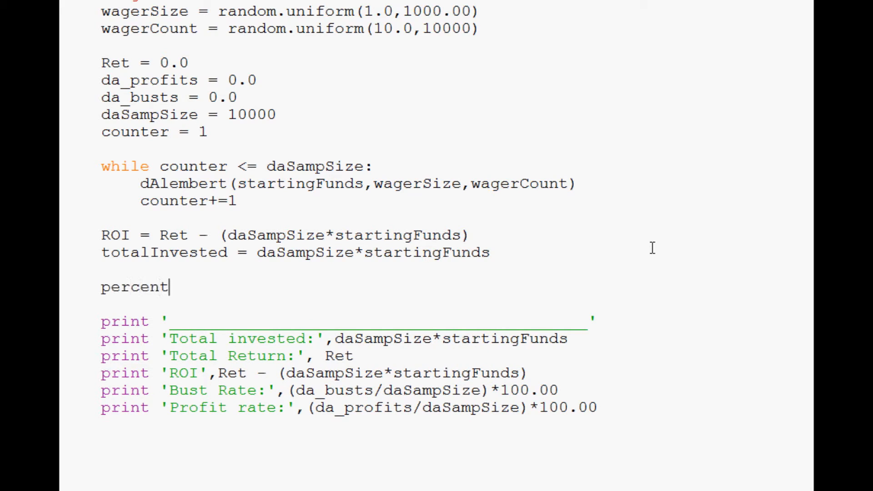
type("ROI =")
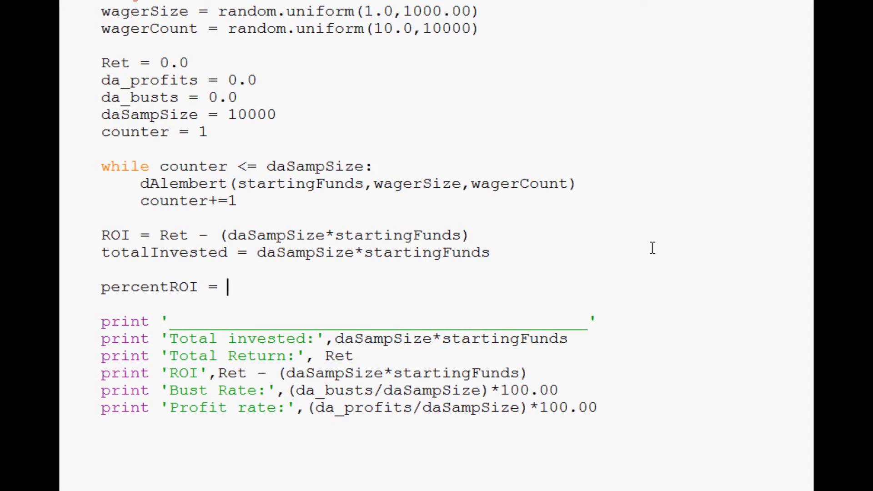
type("ROI/t")
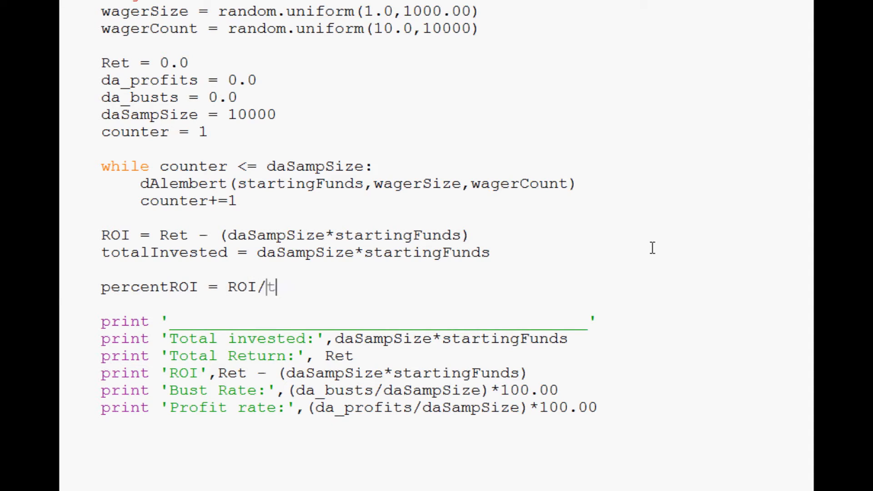
type("otalInvested")
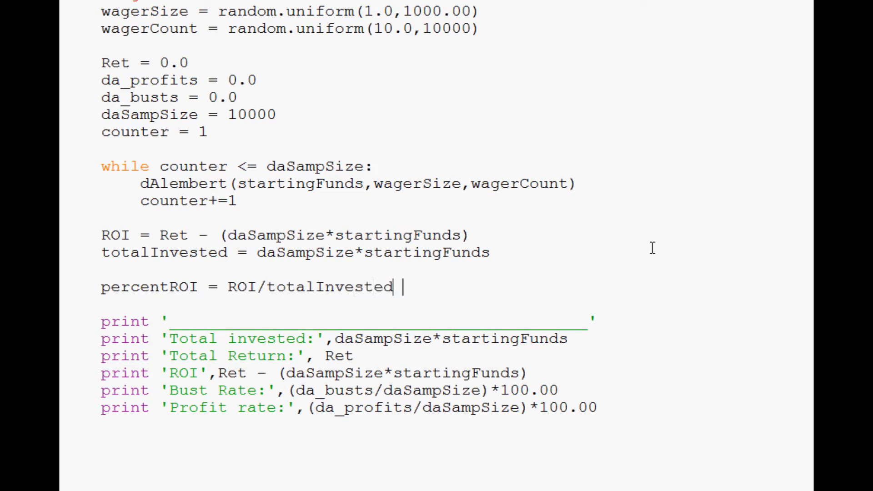
type(")")
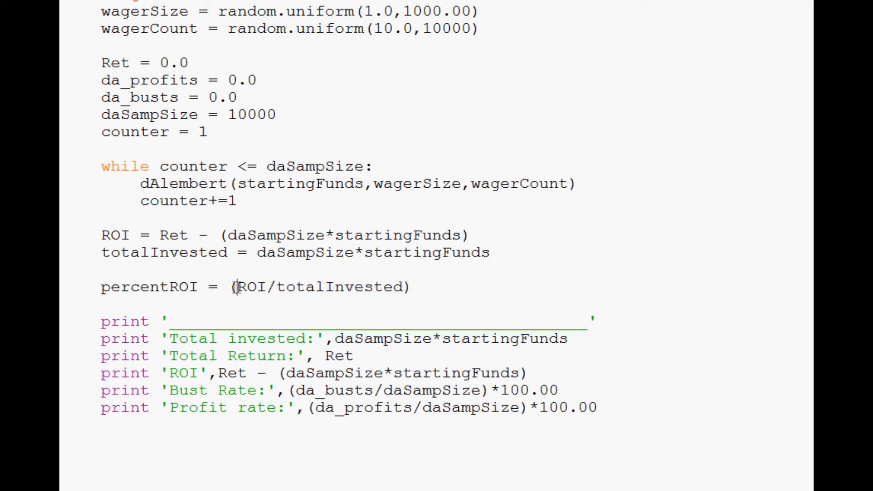
type("*")
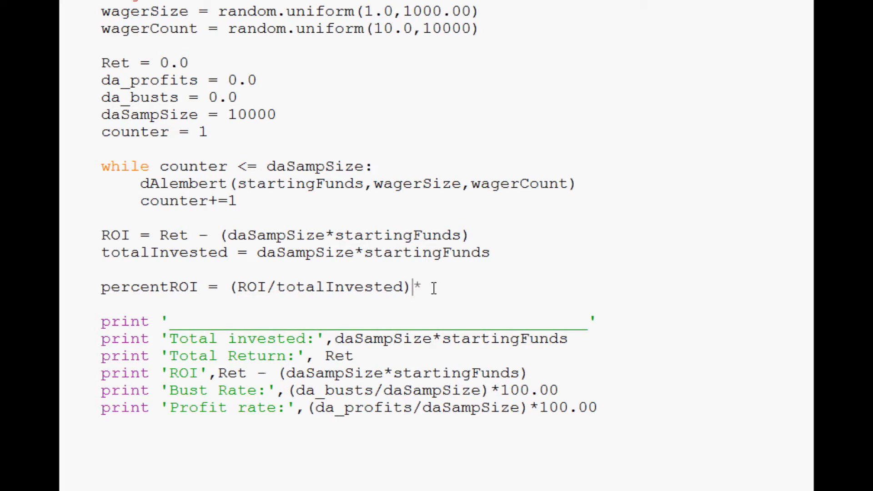
type("100.00")
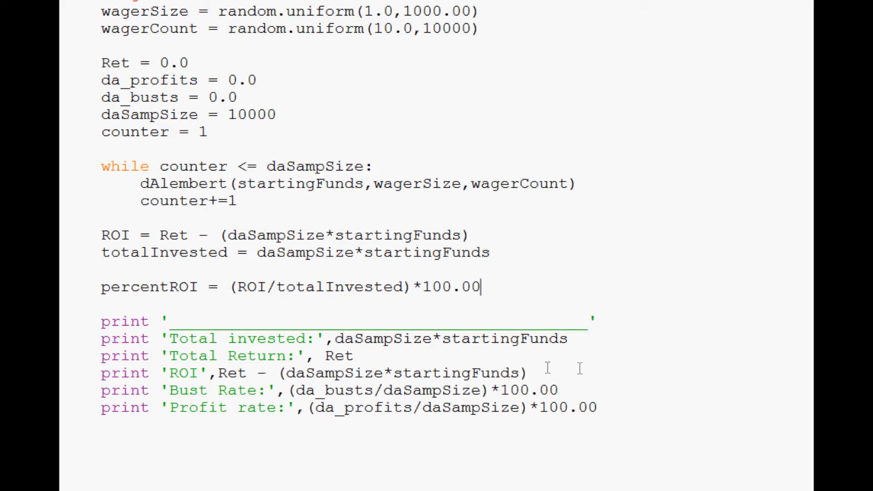
Print 'Percent ROI:' followed by percentROI
key("enter")
type("print '")
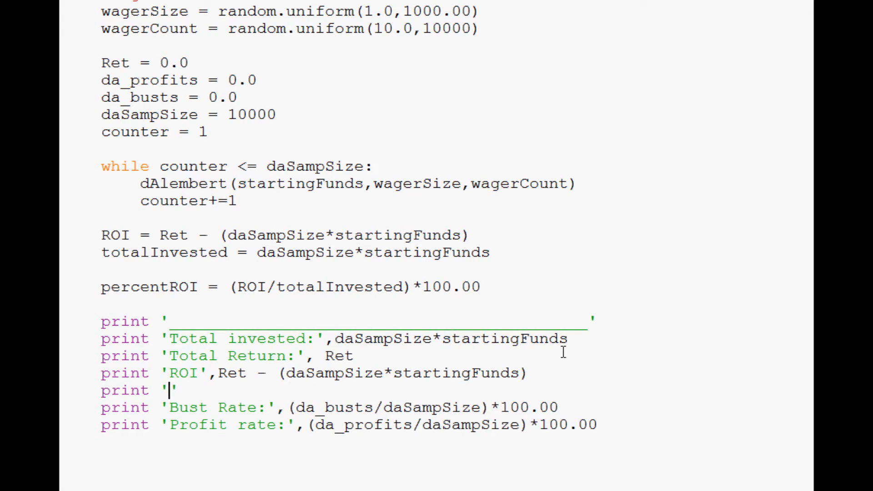
type("Perc")
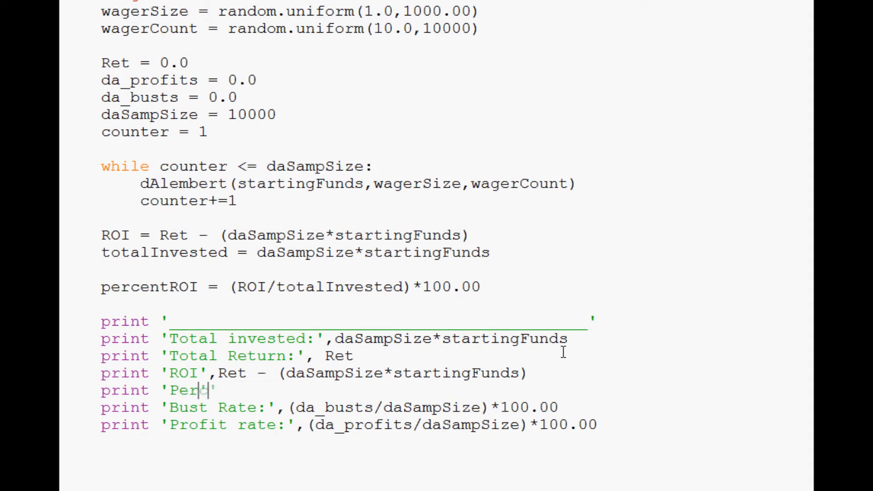
type("cent ROI:")
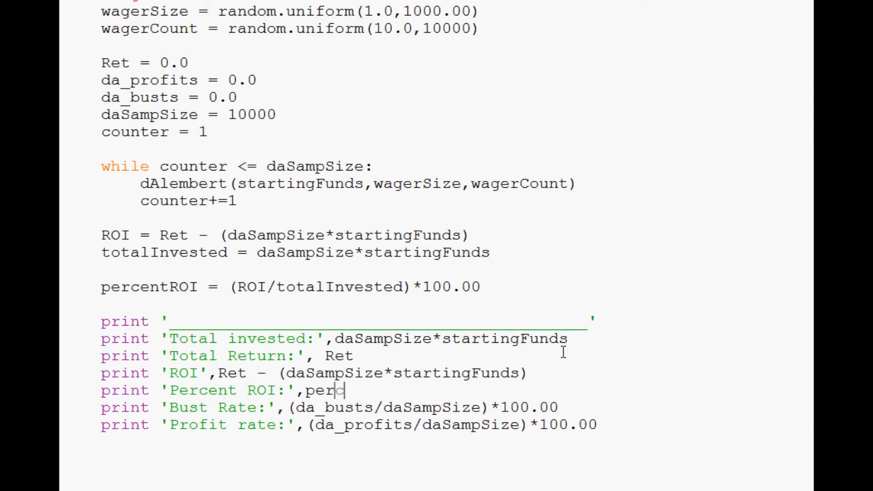
key("F5")
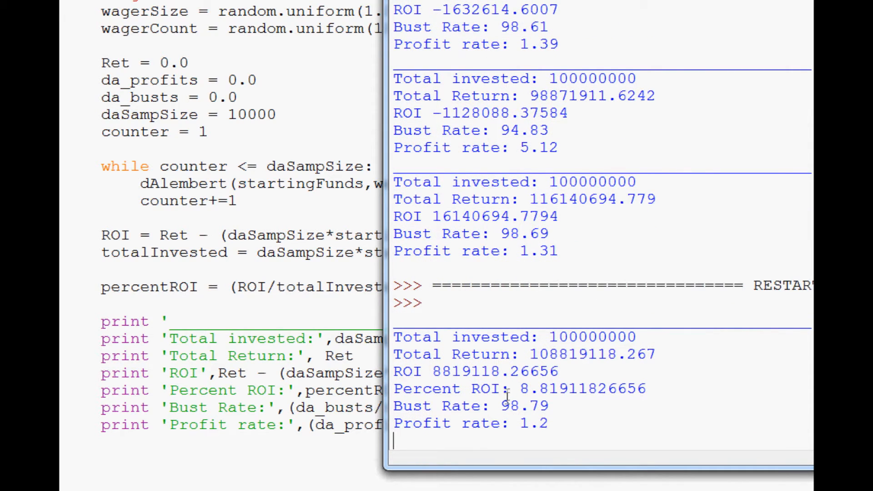
mouse_move(507, 383)
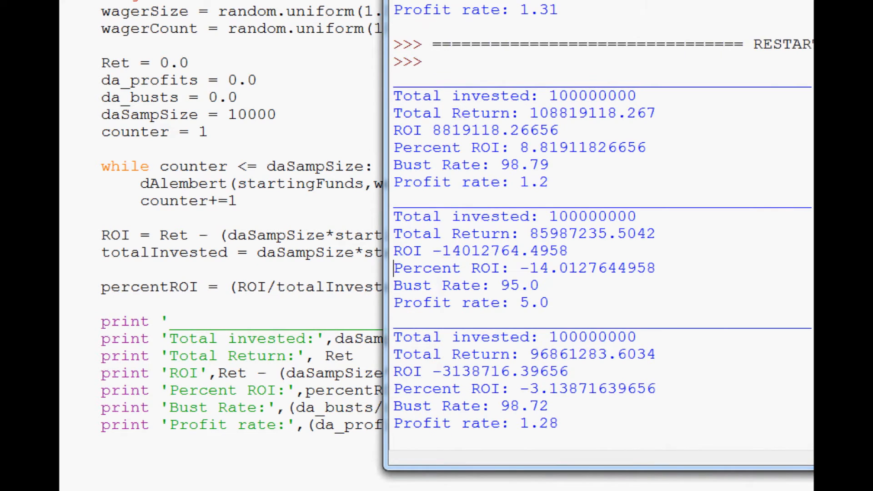
Run the module and scroll the shell to inspect the mostly negative Percent ROI values
scroll("down", 3)
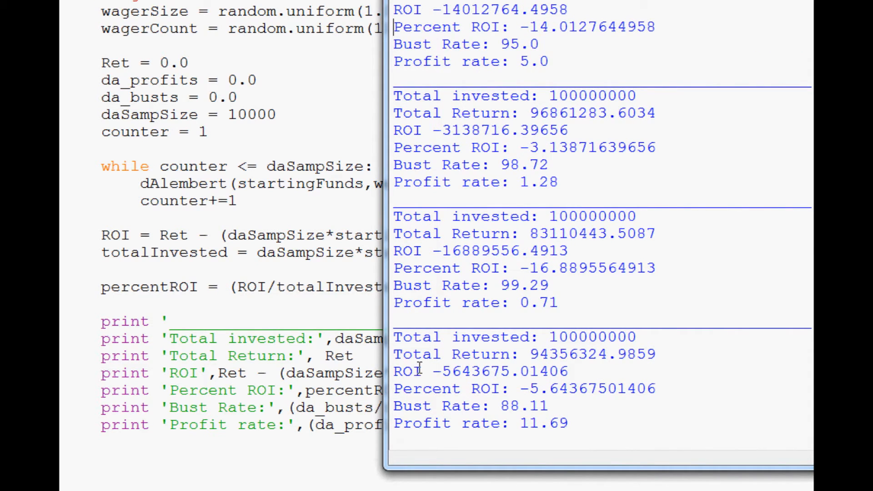
scroll("down", 3)
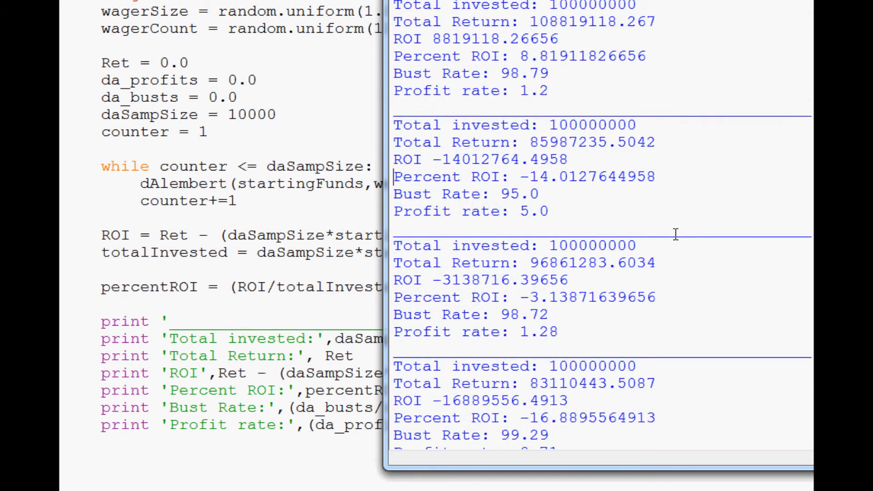
scroll("down", 3)
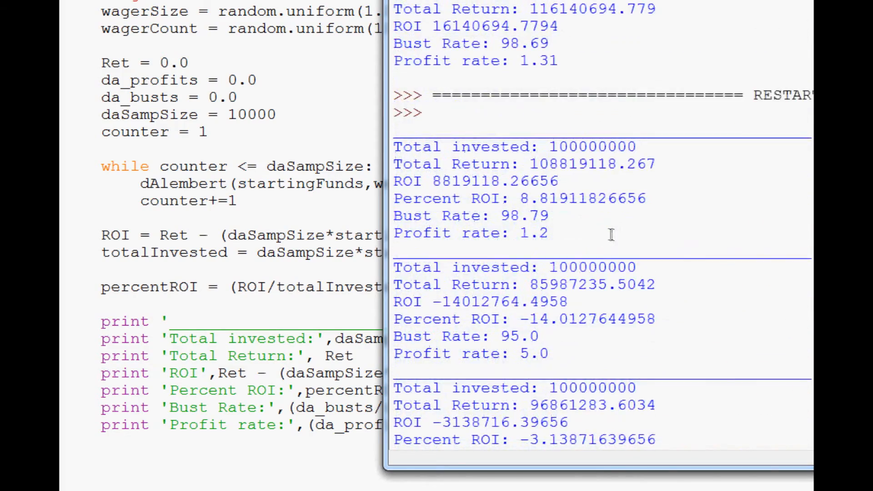
scroll("down", 3)
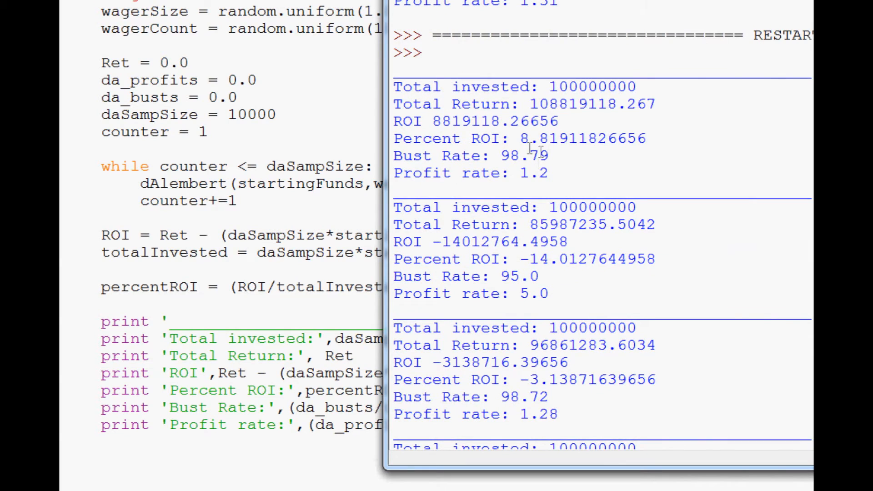
left_click_drag(512, 139, 548, 155)
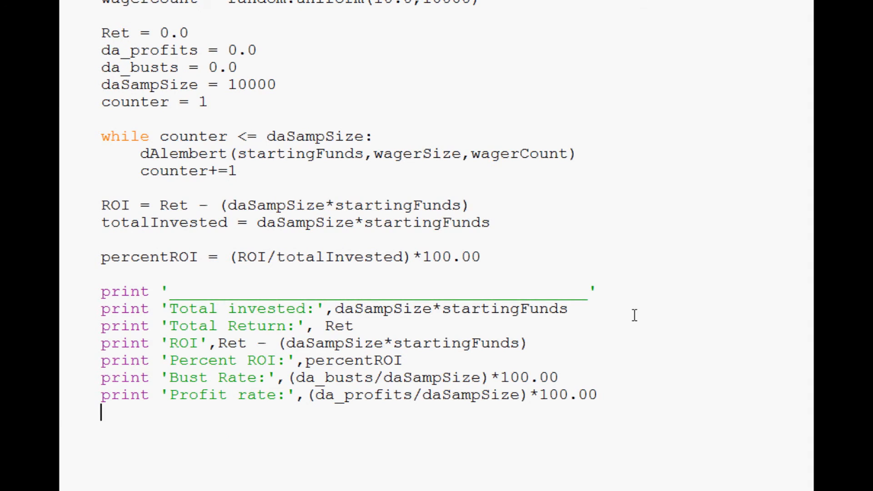
Print 'wager size:',wagerSize and 'wager count:',wagerCount at the end of the script
type("print ''")
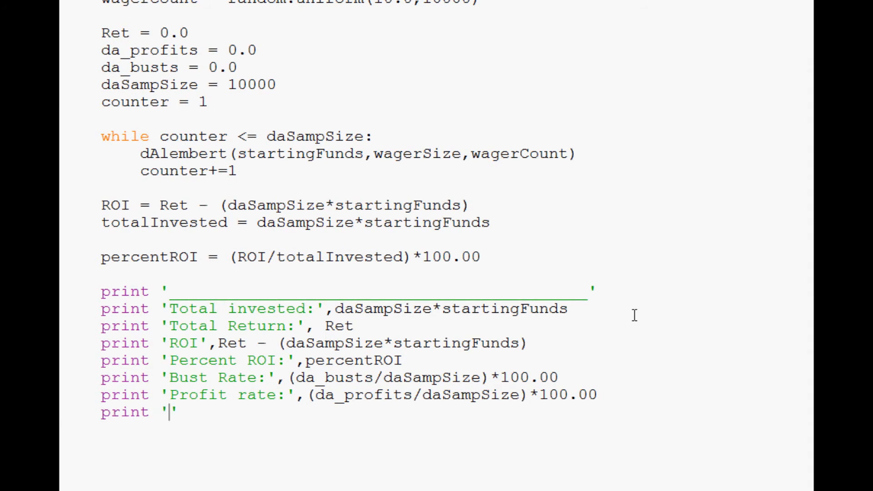
type("wagerSize")
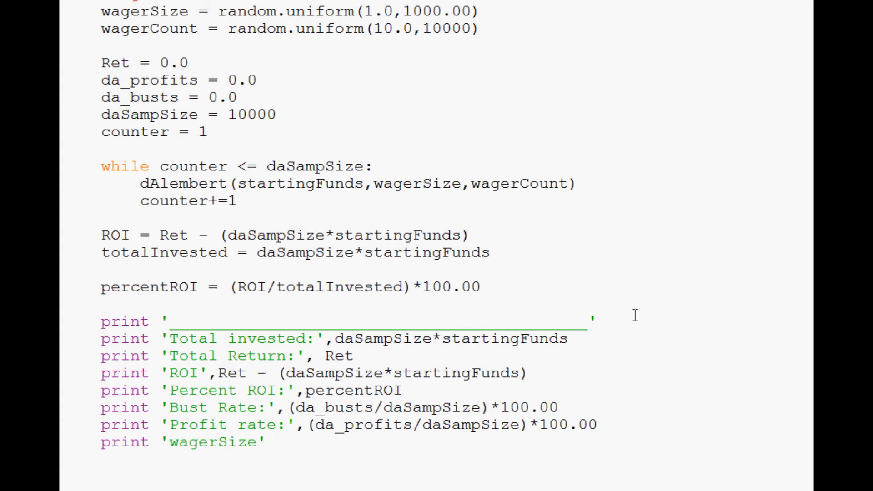
left_click(217, 442)
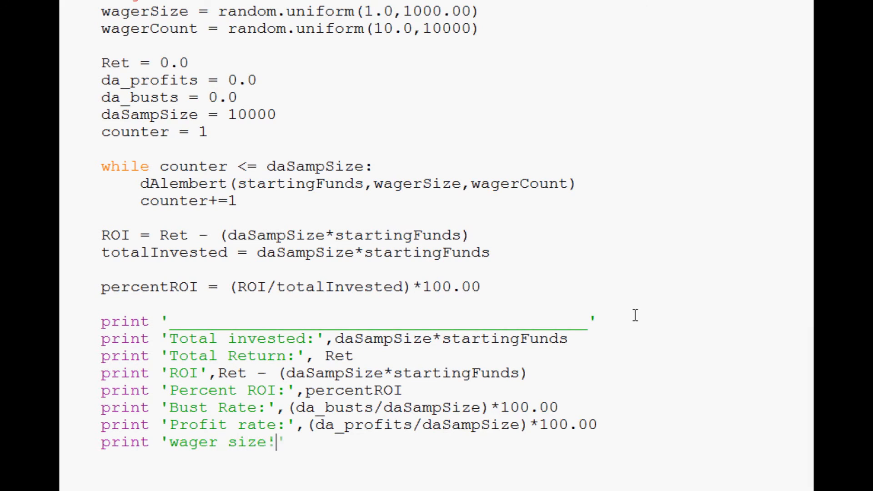
type(",wagerSize")
type("print '")
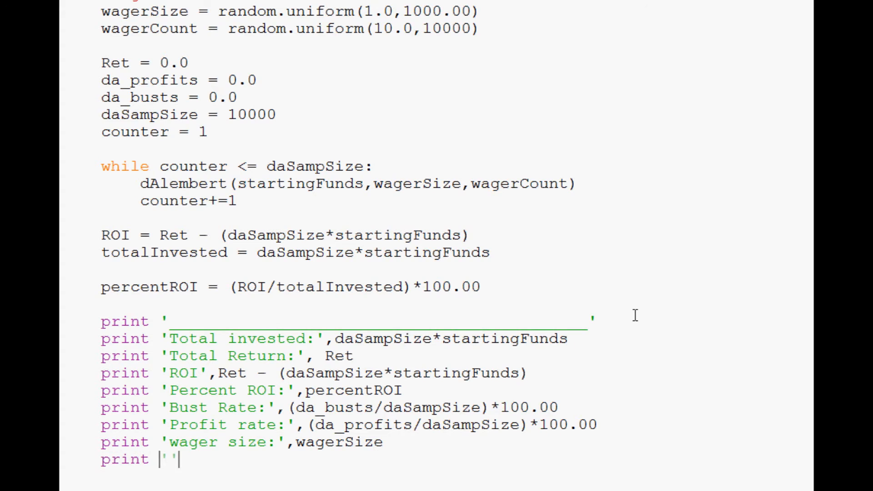
type("wager count")
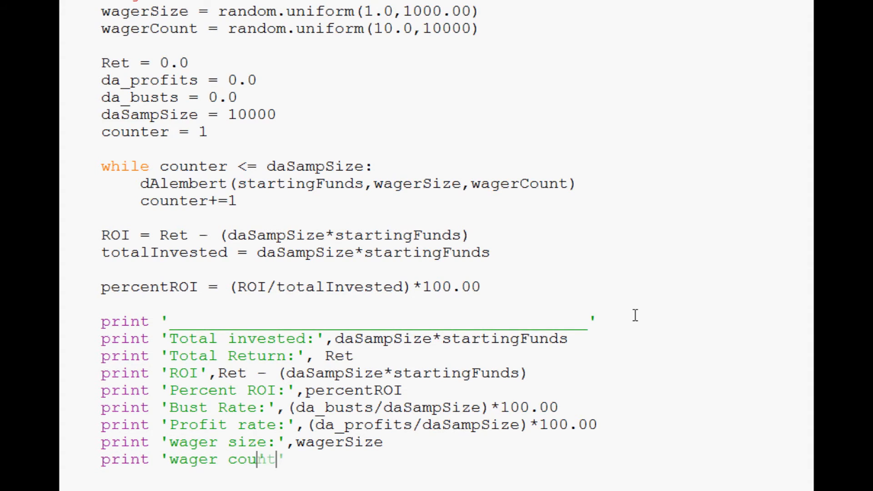
type(":',wager")
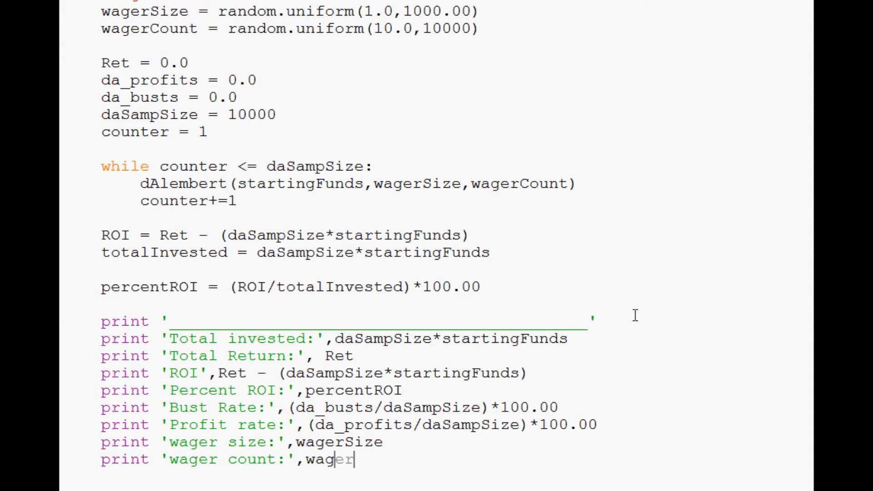
type("Count")
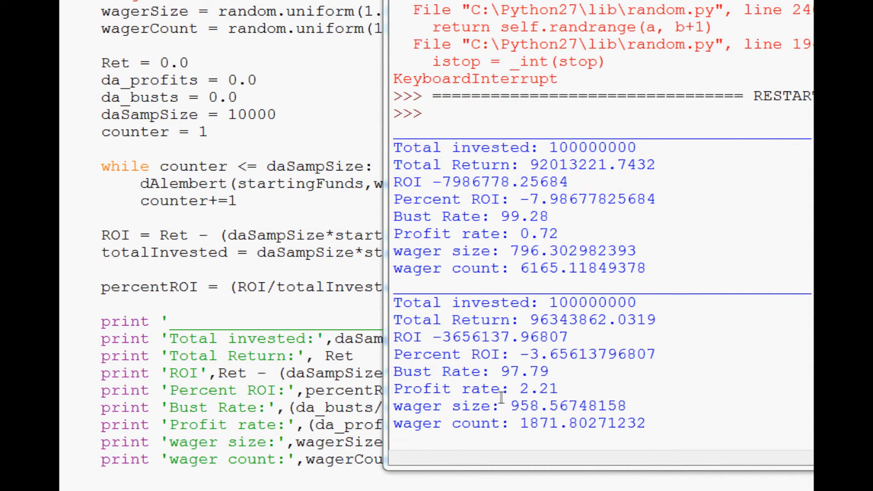
mouse_move(537, 440)
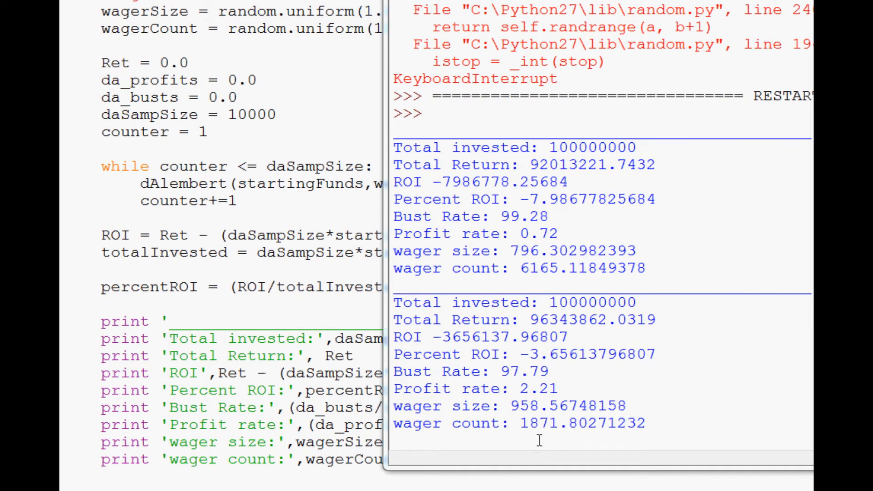
Rerun and scroll the output, finding a positive ROI near 0.27 percent at wager size 280
scroll("down", 3)
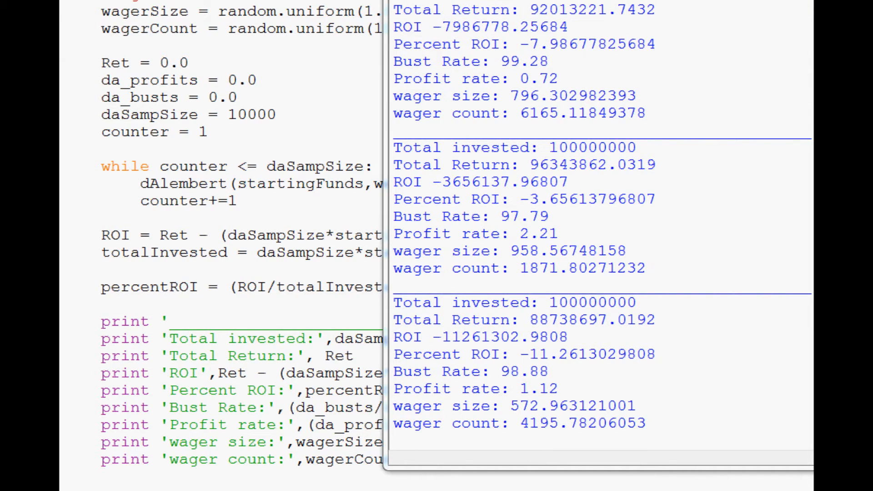
scroll("down", 3)
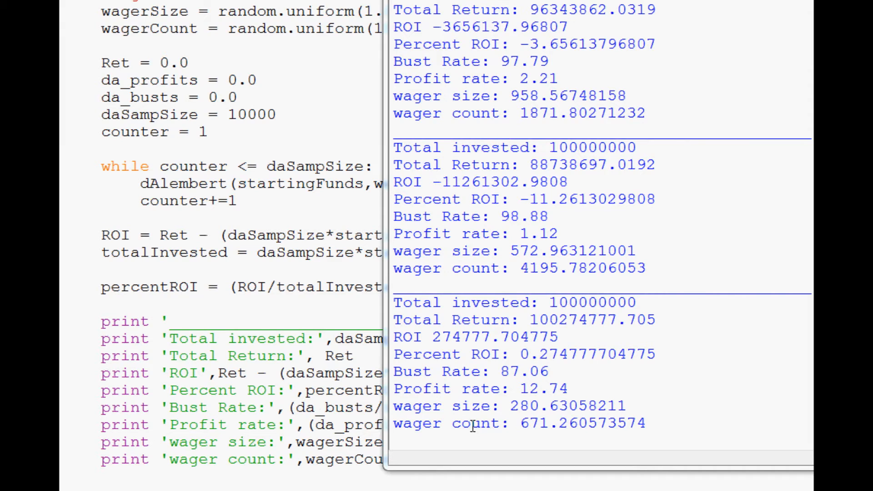
mouse_move(384, 437)
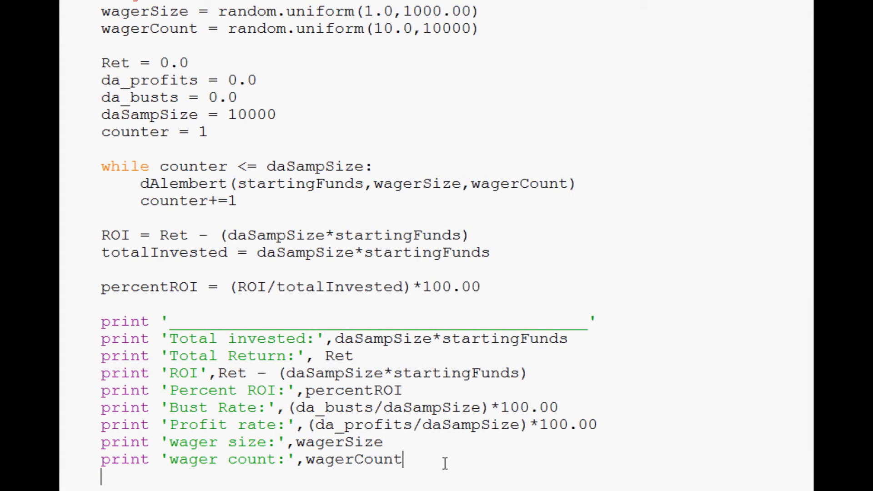
Write print 'wager size percentage:', (wagerSize/startingFunds)*100.00 as the last result line
type("print 'w'")
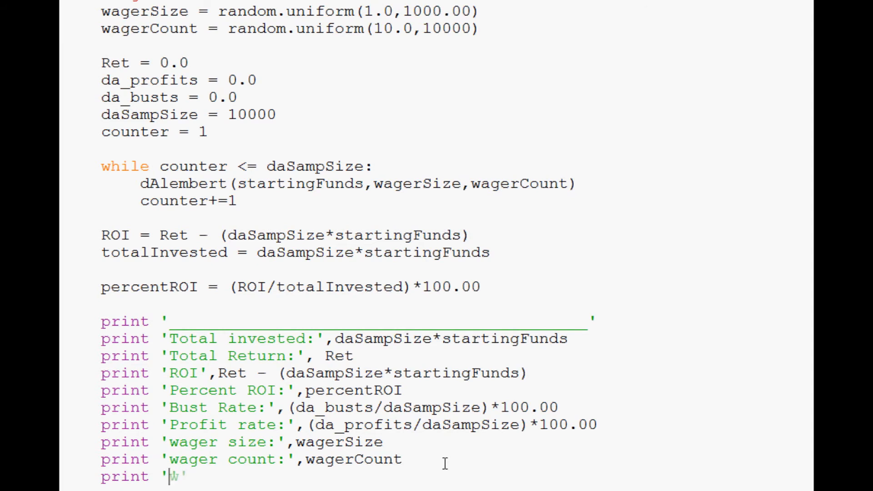
type("wager size percen")
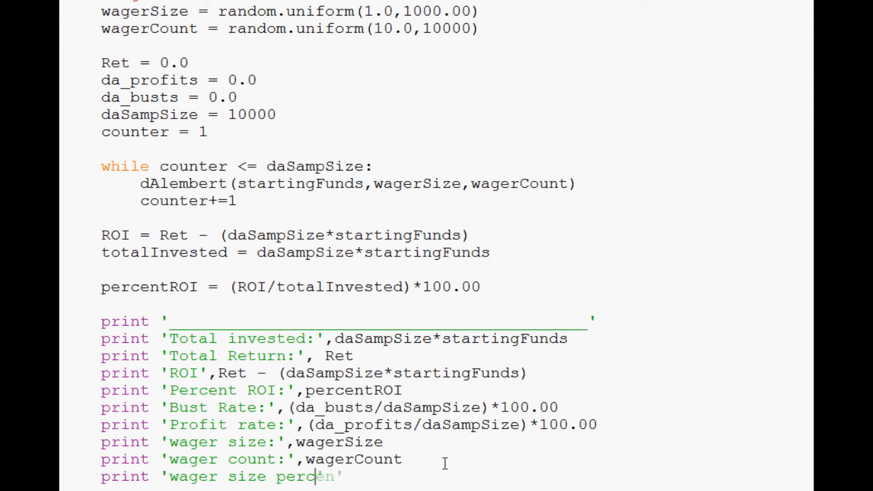
type("entage")
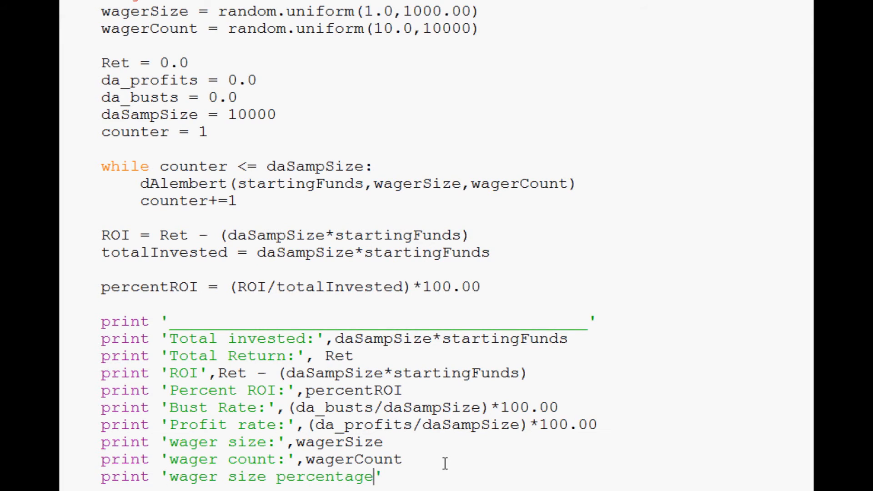
type(":',")
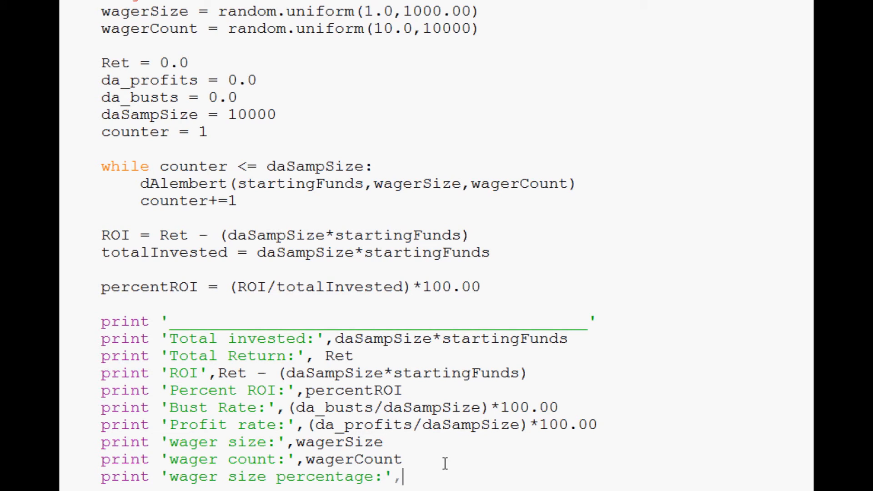
type("wagerSize / starting")
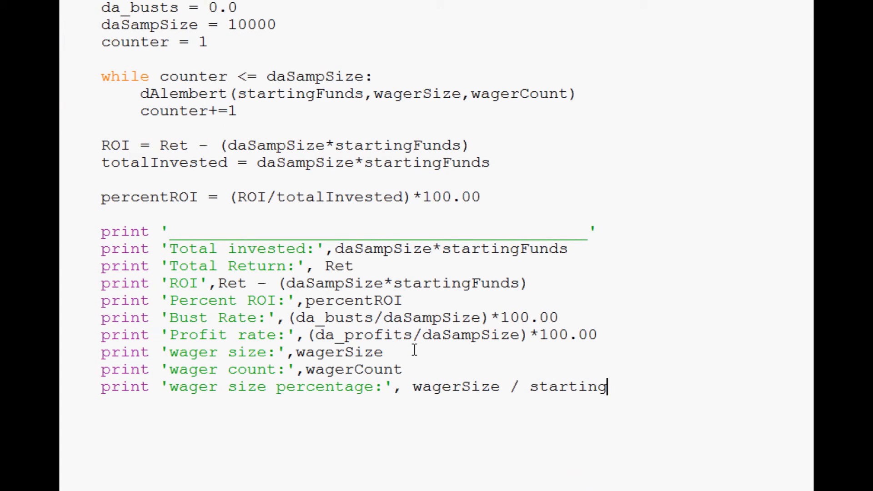
type("Funds")
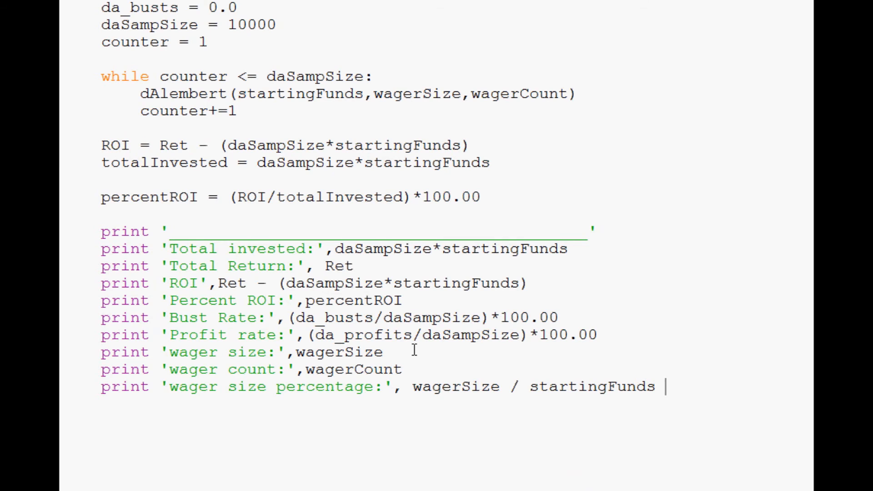
type("*100.00")
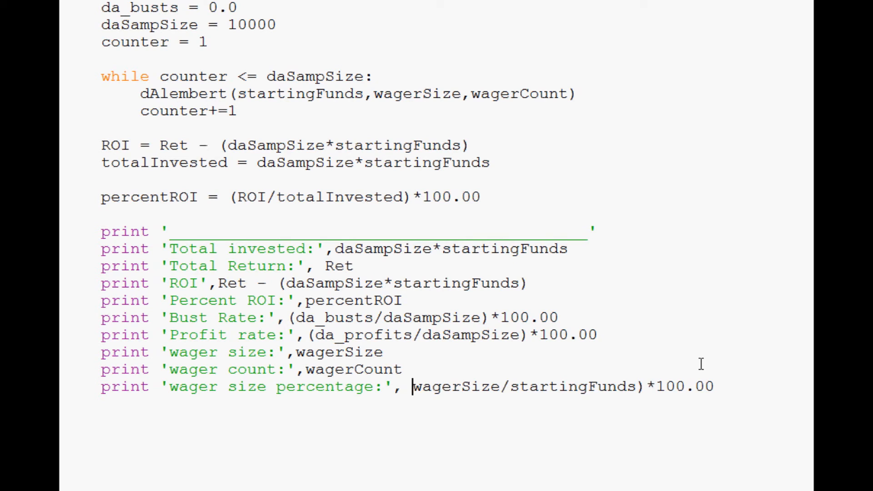
type("(")
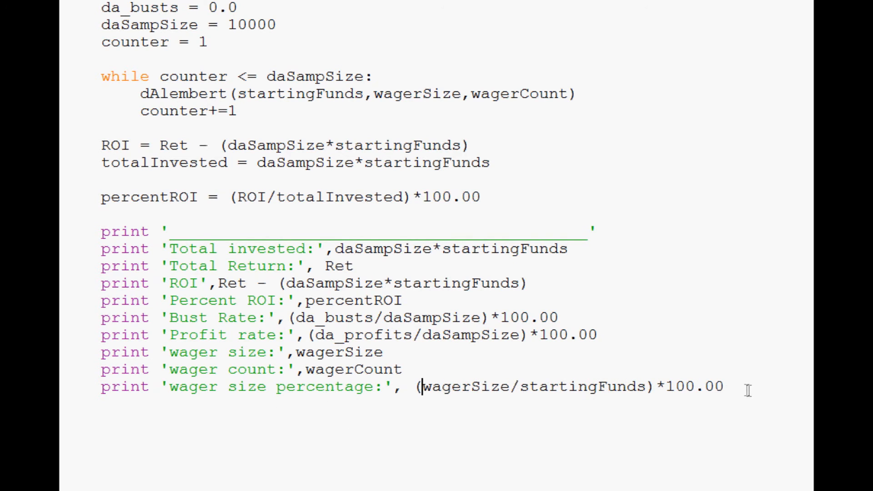
left_click_drag(143, 248, 724, 387)
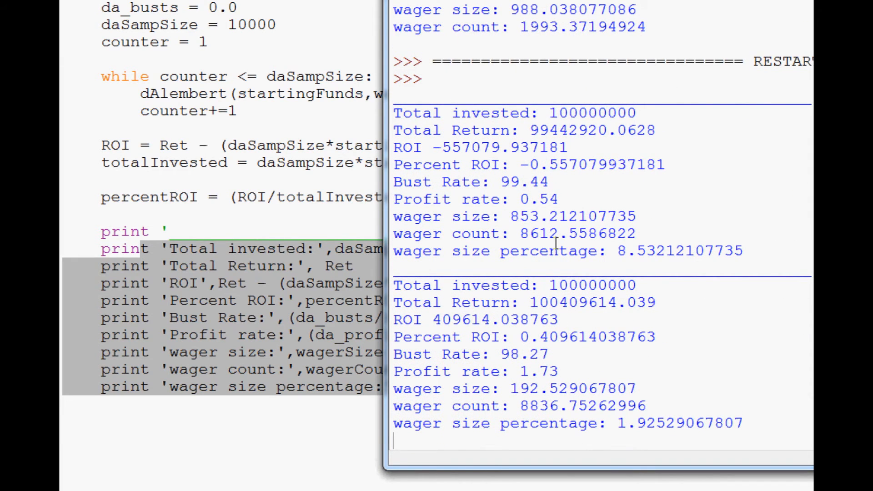
Review the new shell output and select the latest wager size percentage value
scroll("down", 3)
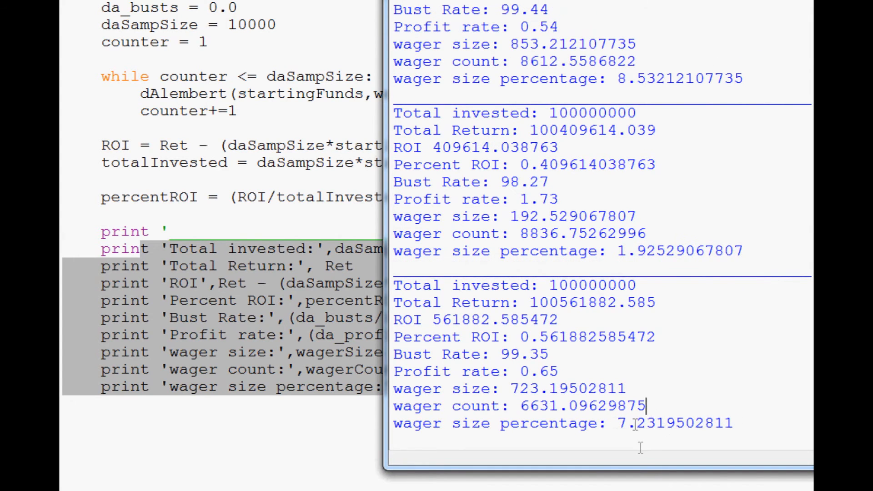
double_click(674, 423)
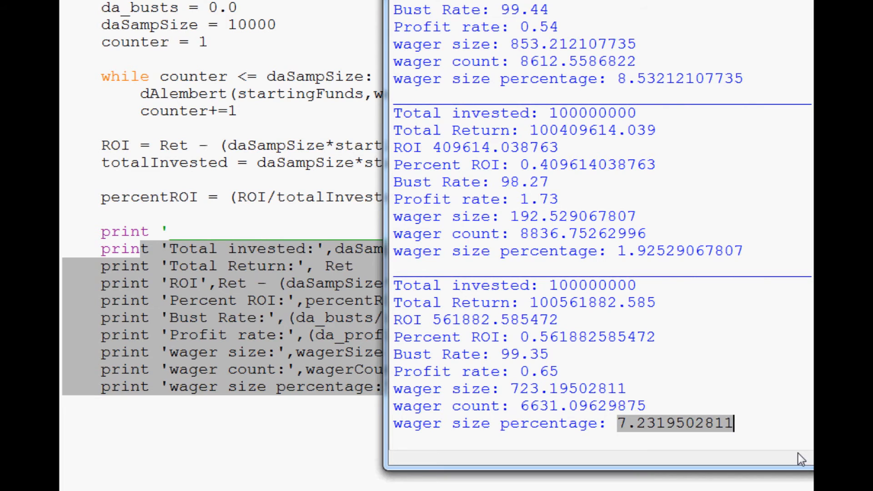
mouse_move(723, 192)
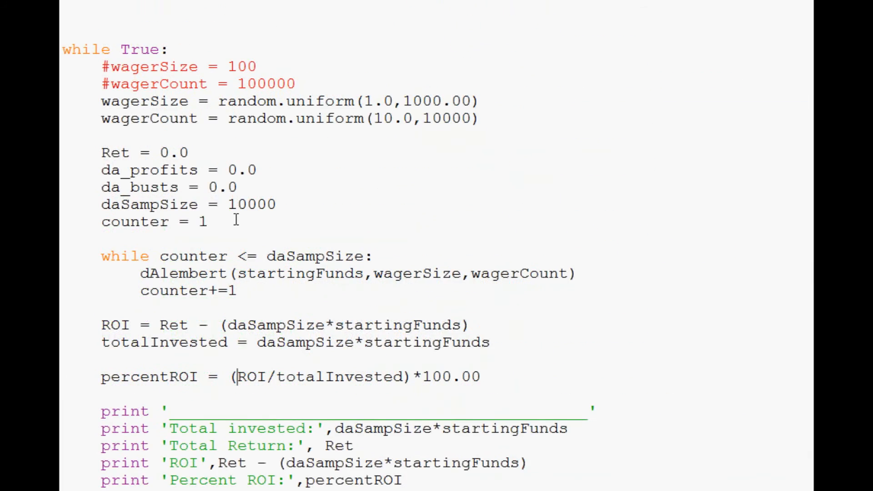
Add the condition if percentROI > 0.865 above the print statements
scroll("down", 3)
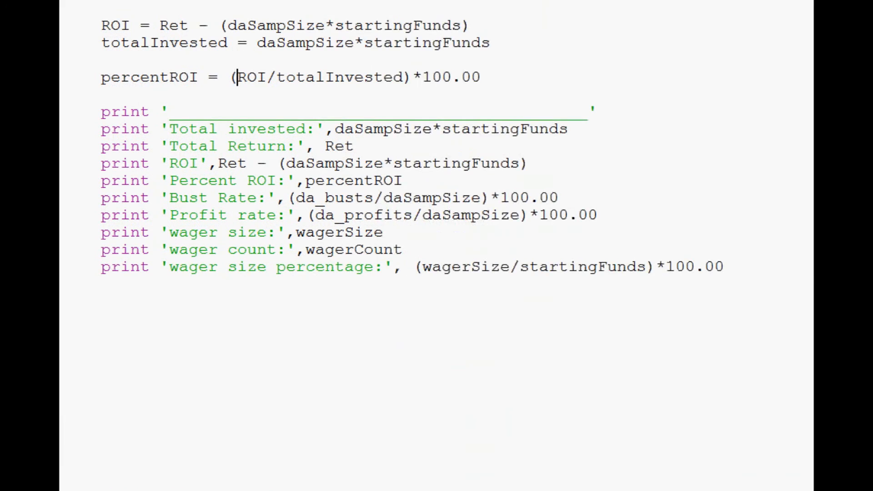
scroll("down", 3)
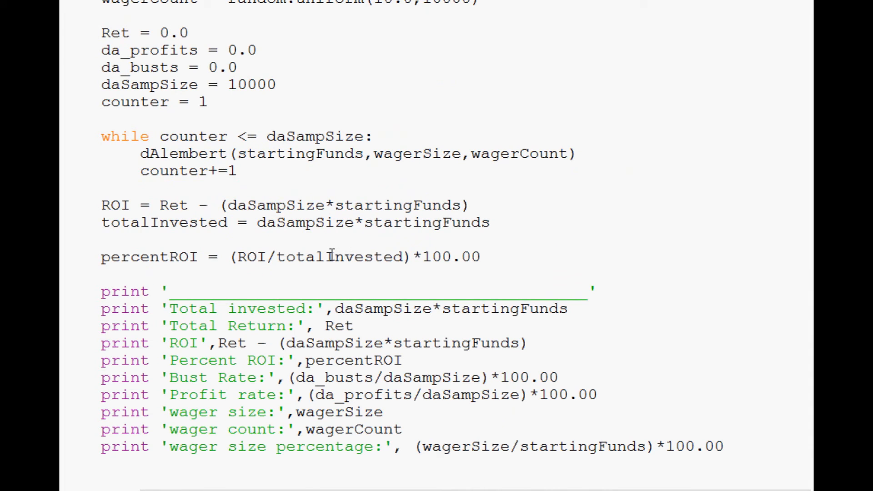
mouse_move(509, 254)
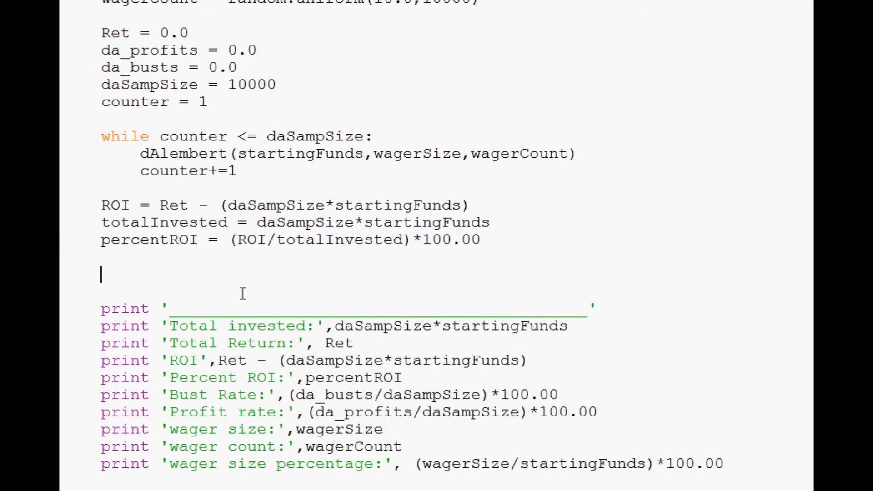
type("if")
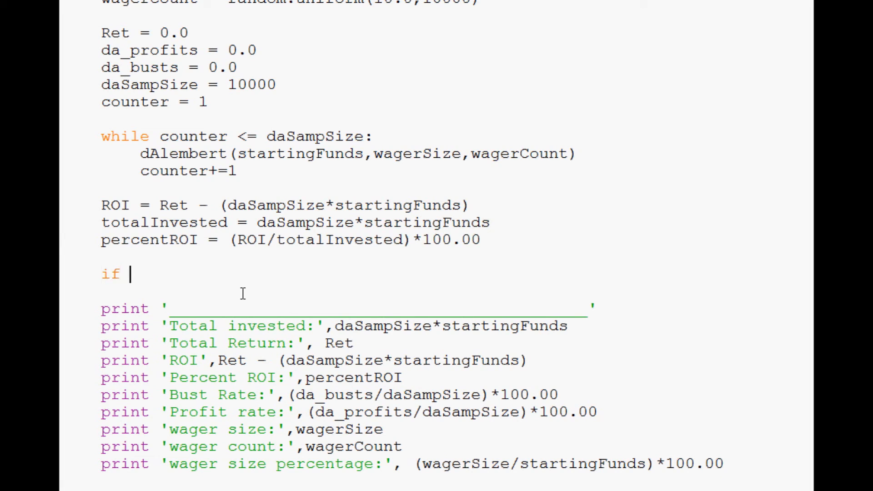
type("percentROI")
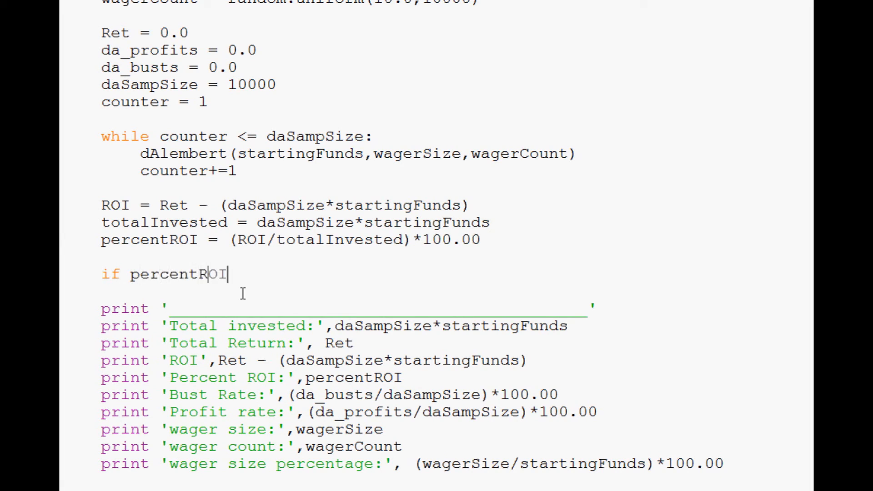
type("> 0.8")
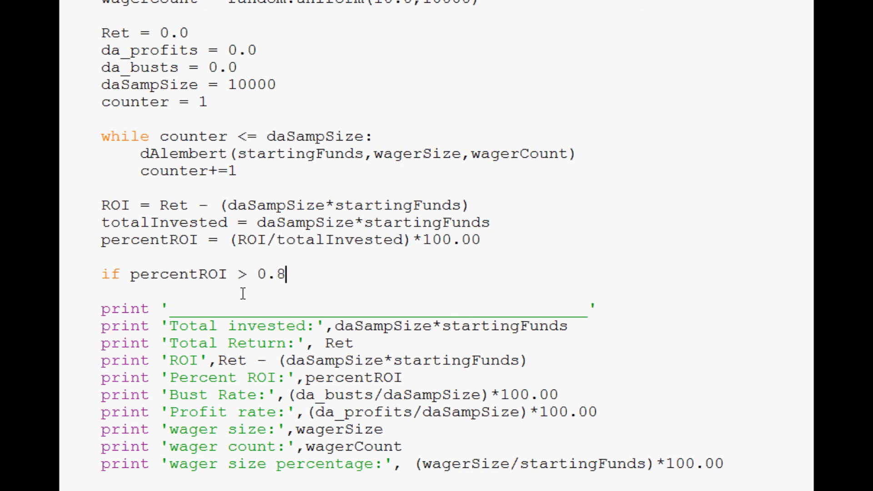
type("65:")
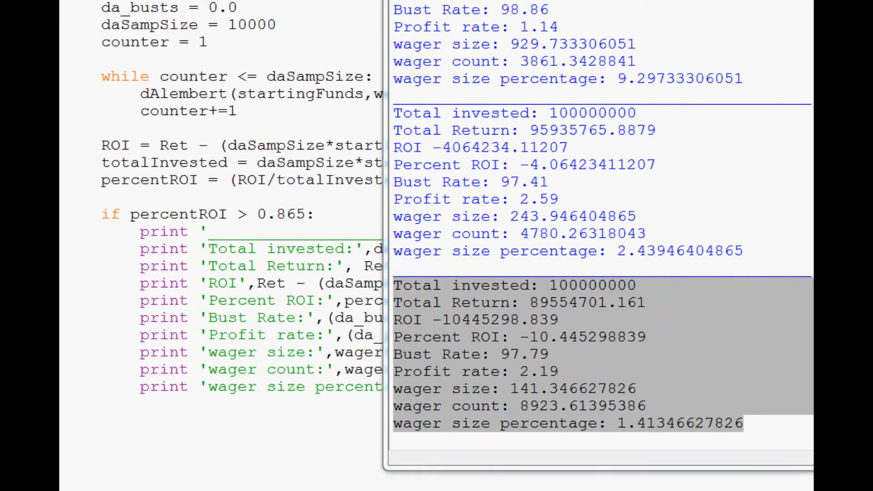
Scroll the shell output to check the filtered result blocks, including Percent ROI 20.35
scroll("down", 3)
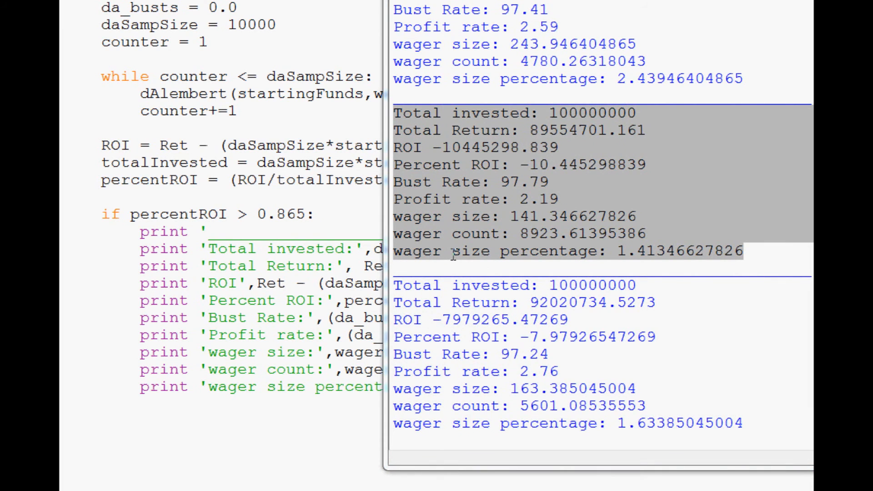
scroll("down", 3)
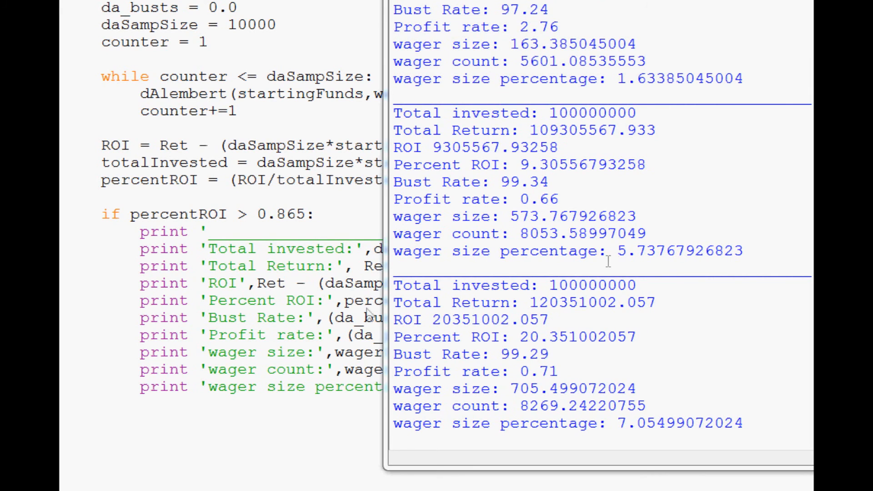
mouse_move(279, 219)
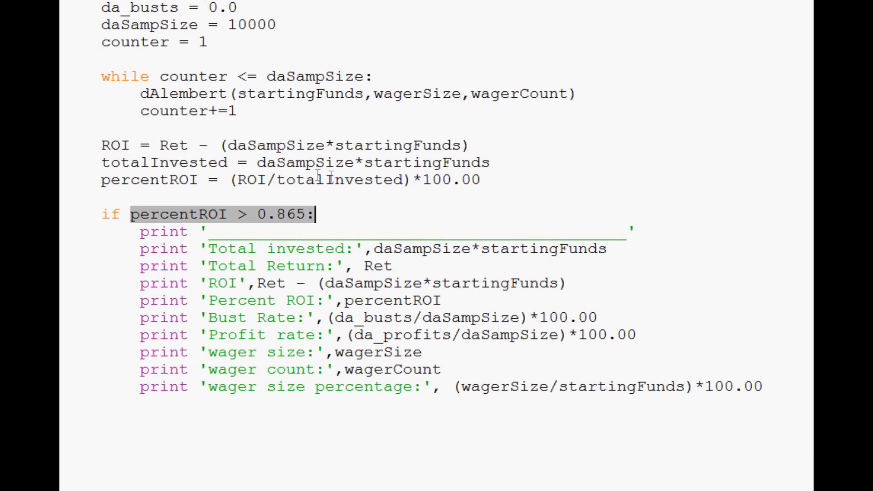
mouse_move(262, 207)
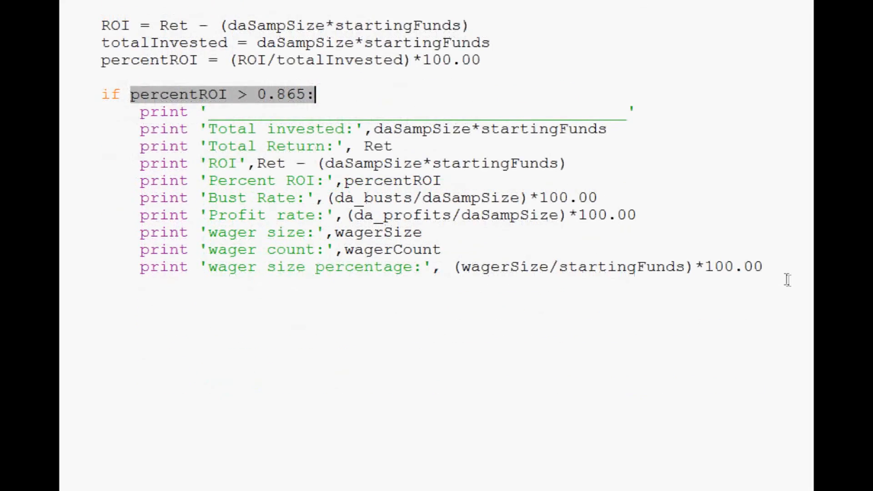
Scroll the editor to review the if percentROI > 0.865: block
scroll("down", 3)
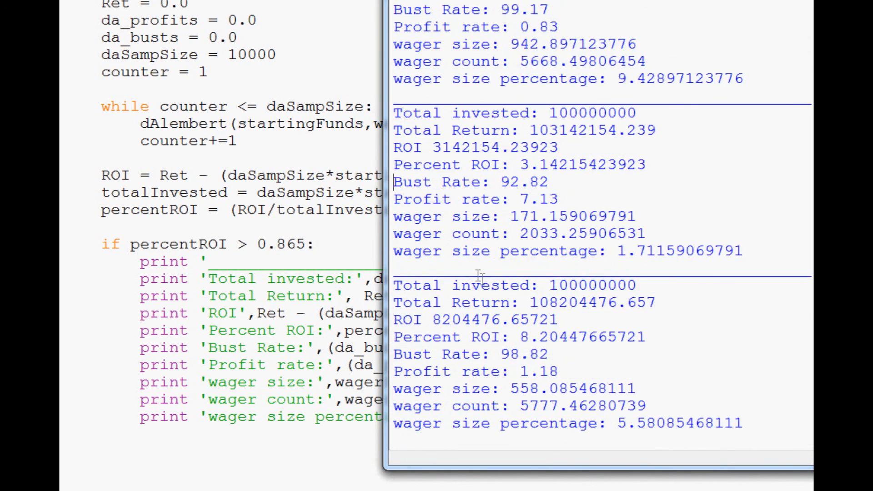
mouse_move(593, 78)
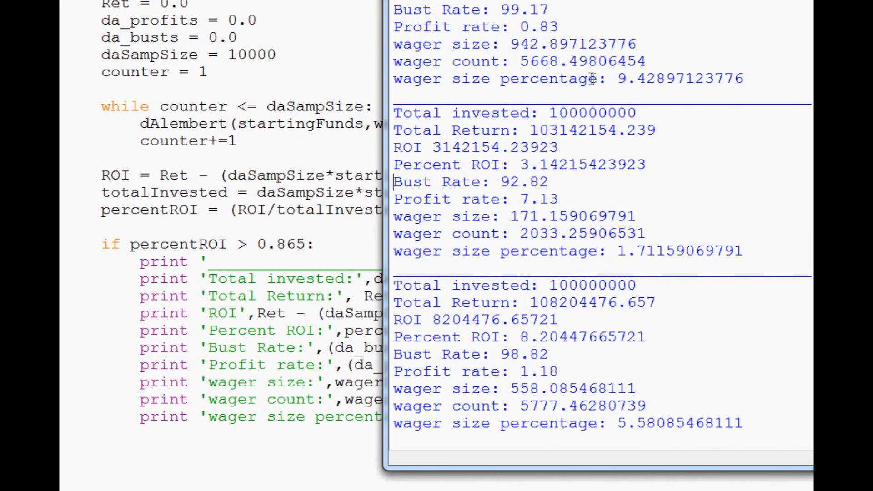
mouse_move(529, 382)
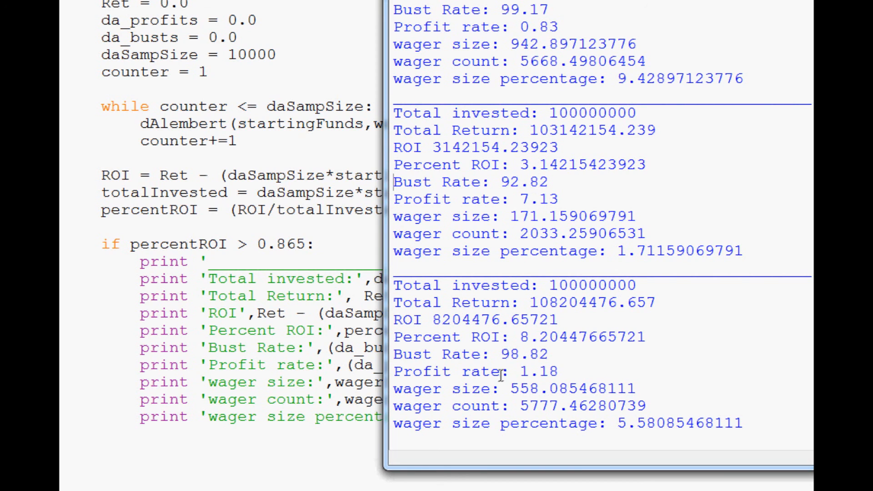
Scroll the rerun output to confirm every Percent ROI exceeds 0.865, e.g. 8.20 and 1.29
scroll("down", 3)
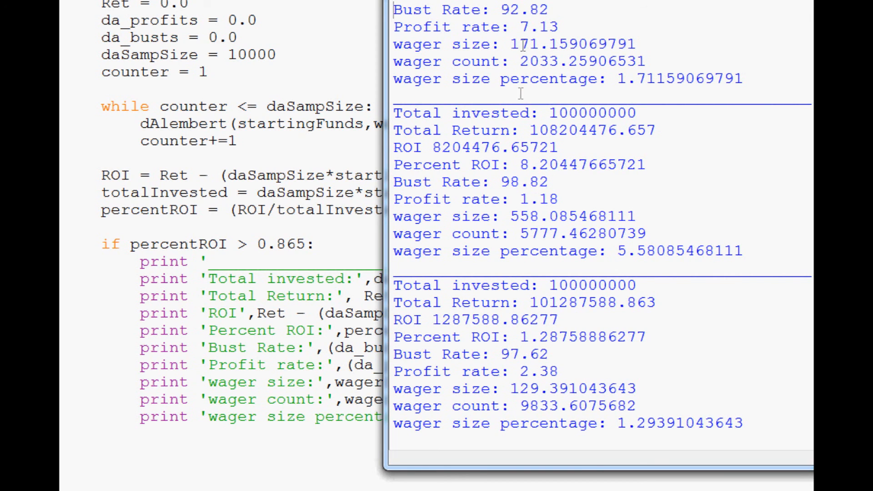